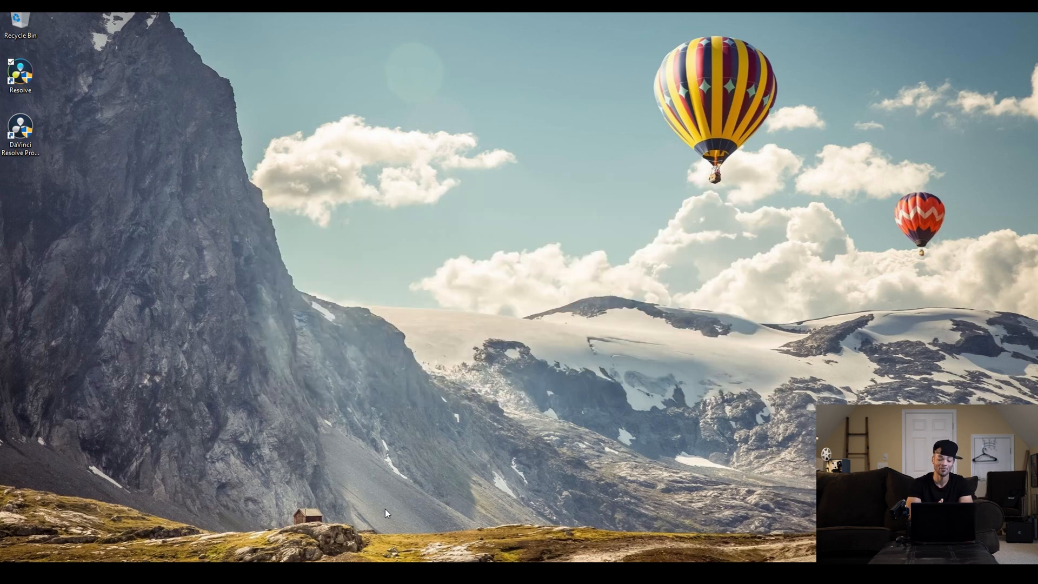
Step: Launch DaVinci Resolve 16 from the desktop so the project manager lists existing projects
double_click(20, 125)
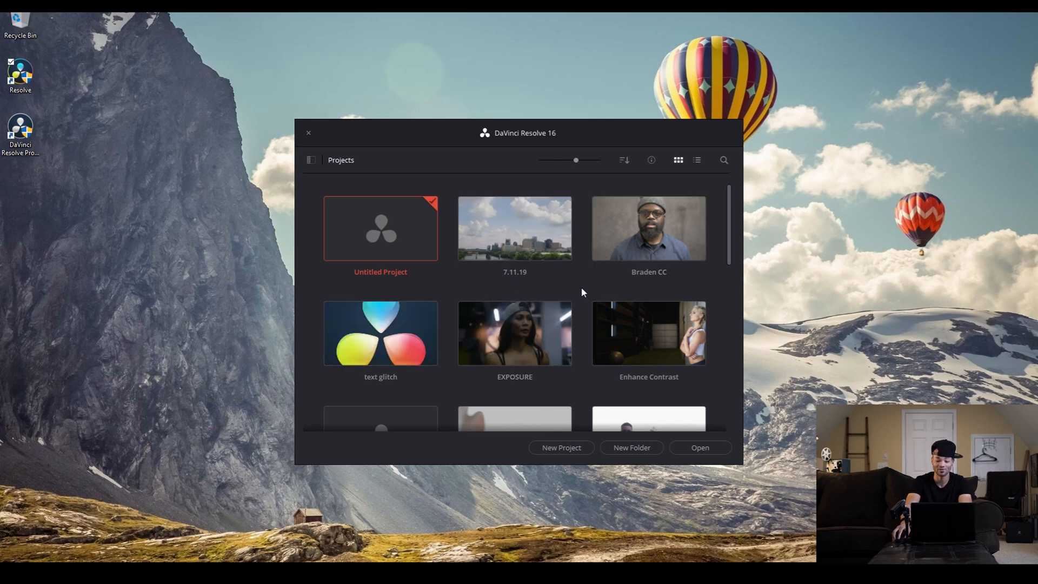
scroll(down, 3)
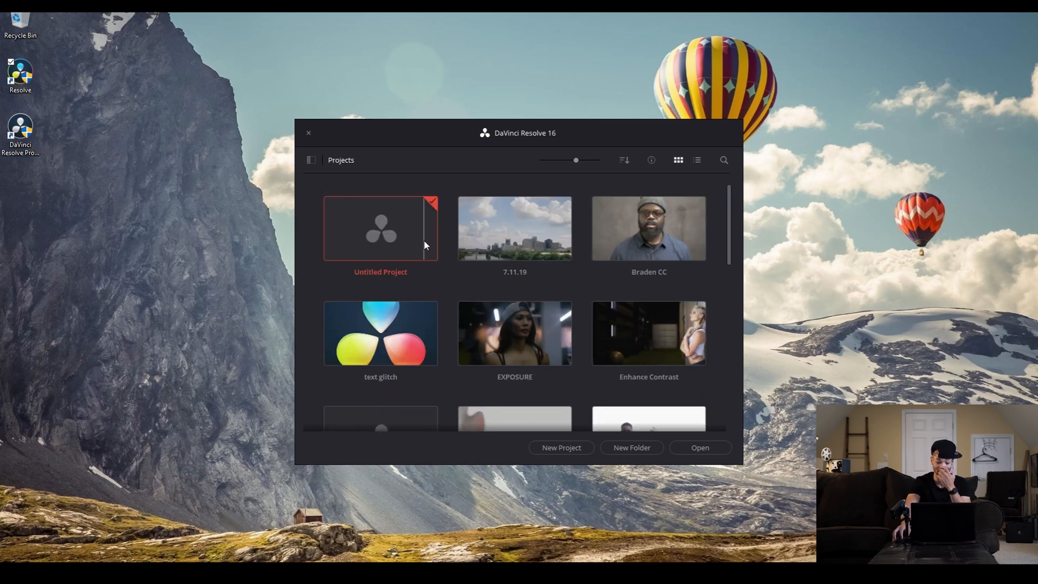
mouse_move(375, 229)
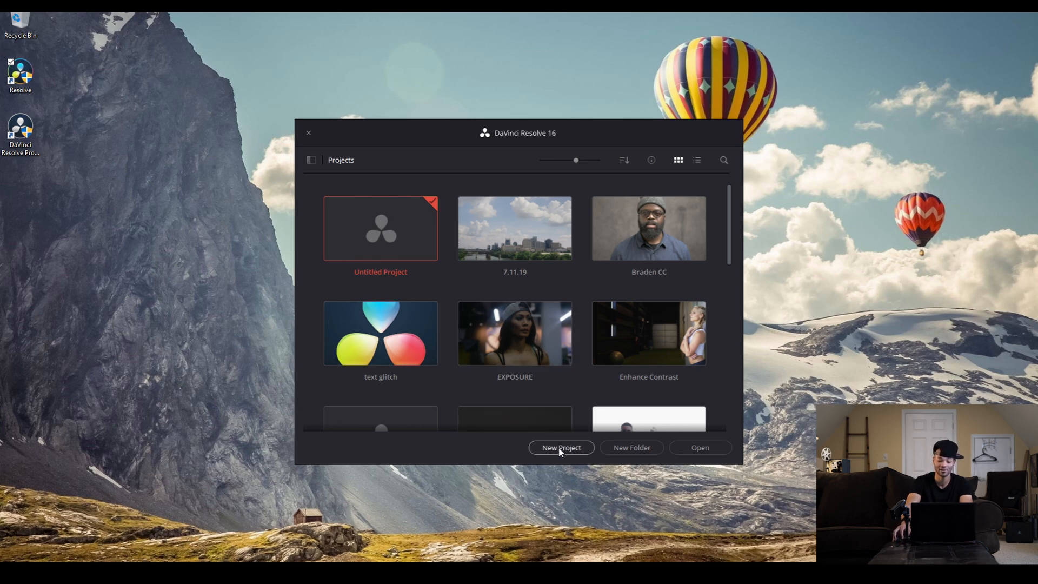
click(562, 448)
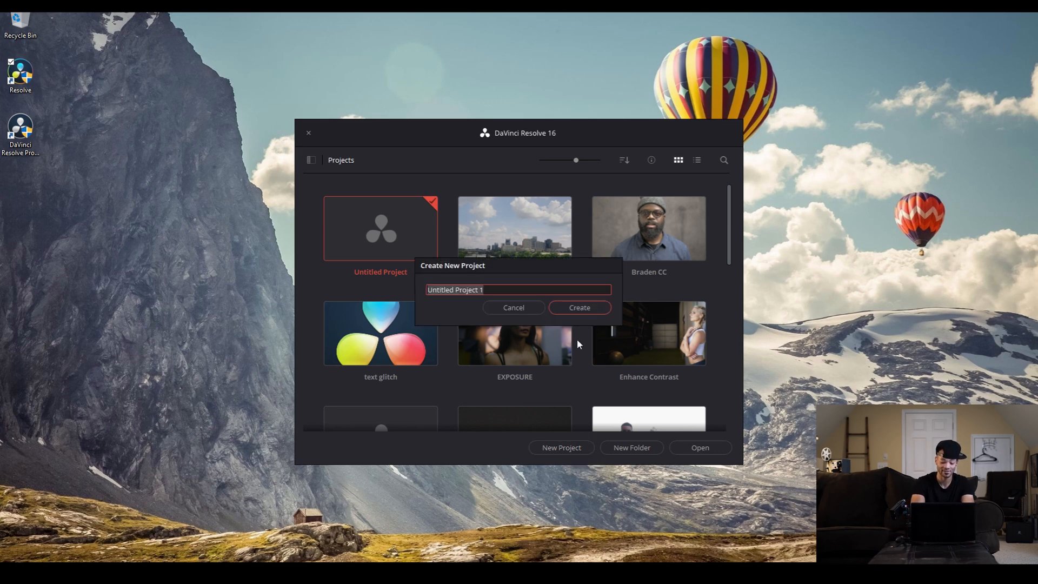
text(Proje)
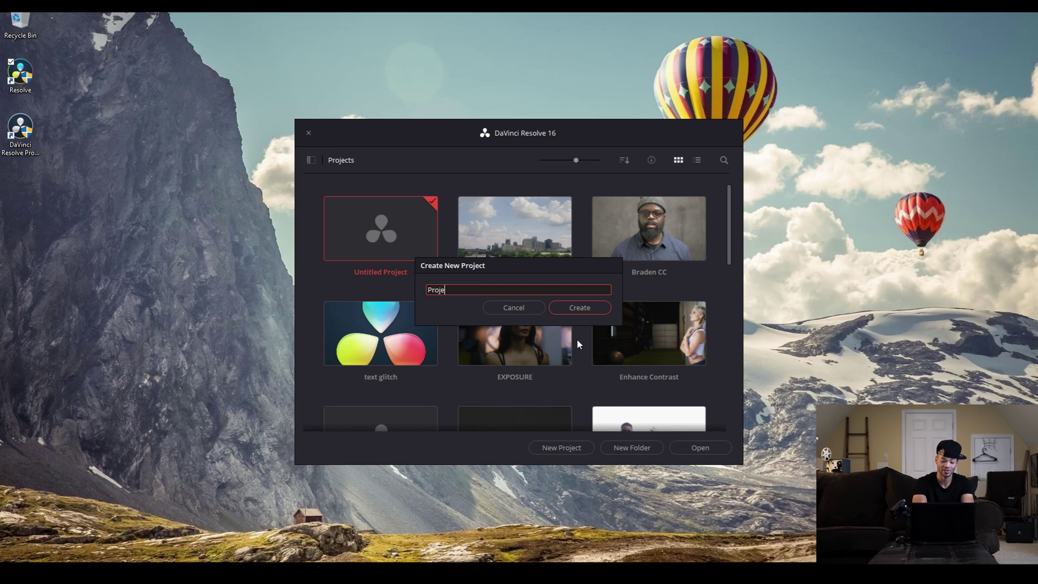
text(ct)
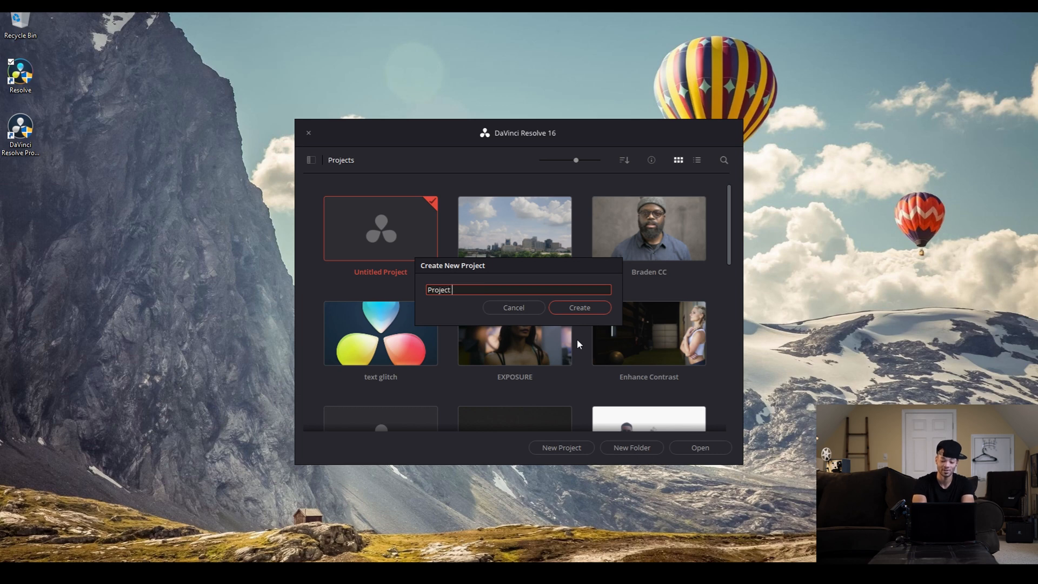
text(Tutorial)
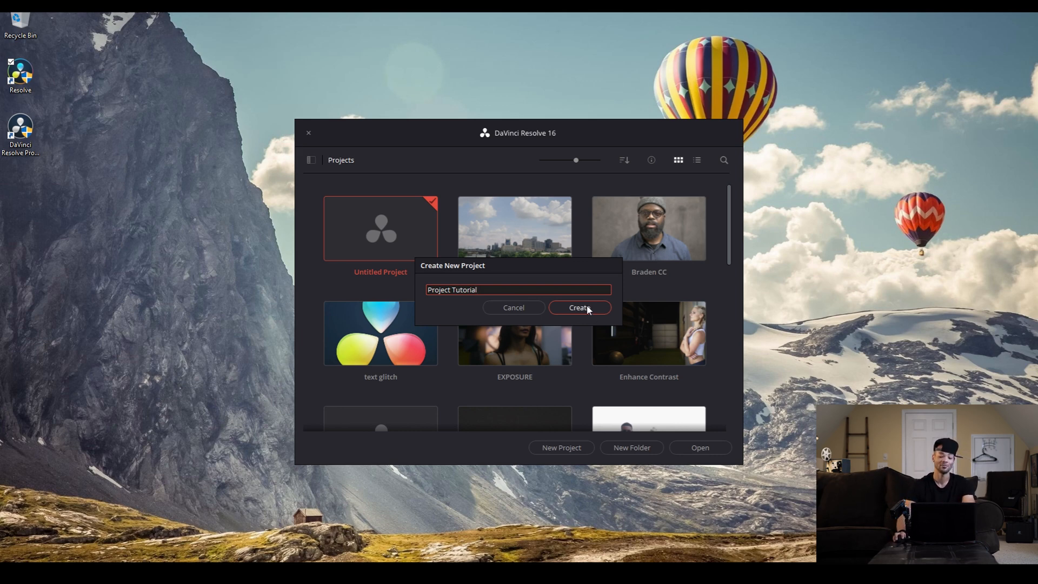
mouse_move(514, 311)
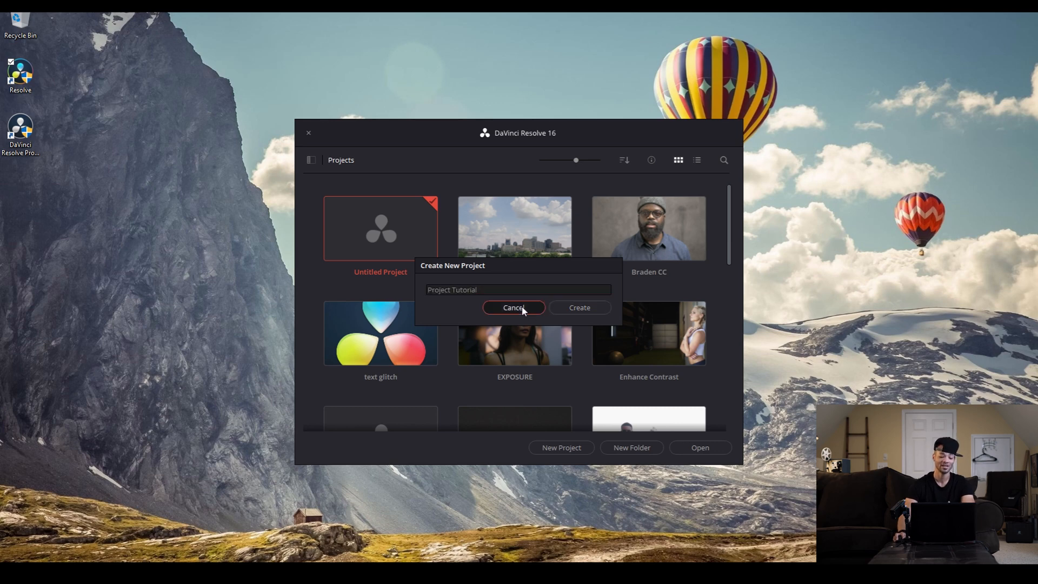
click(514, 307)
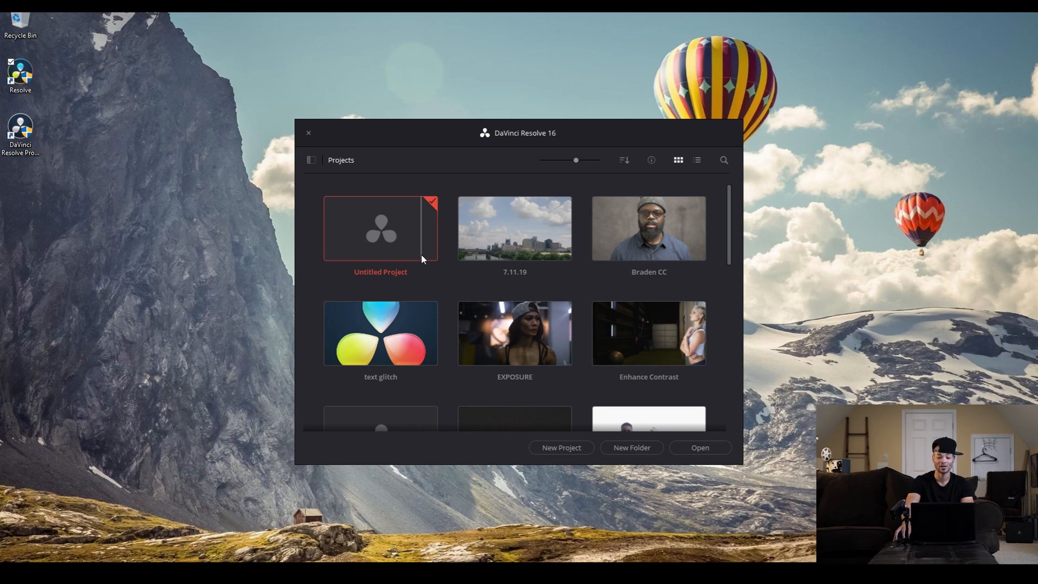
Step: Open the Untitled Project onto the empty Edit page
double_click(381, 230)
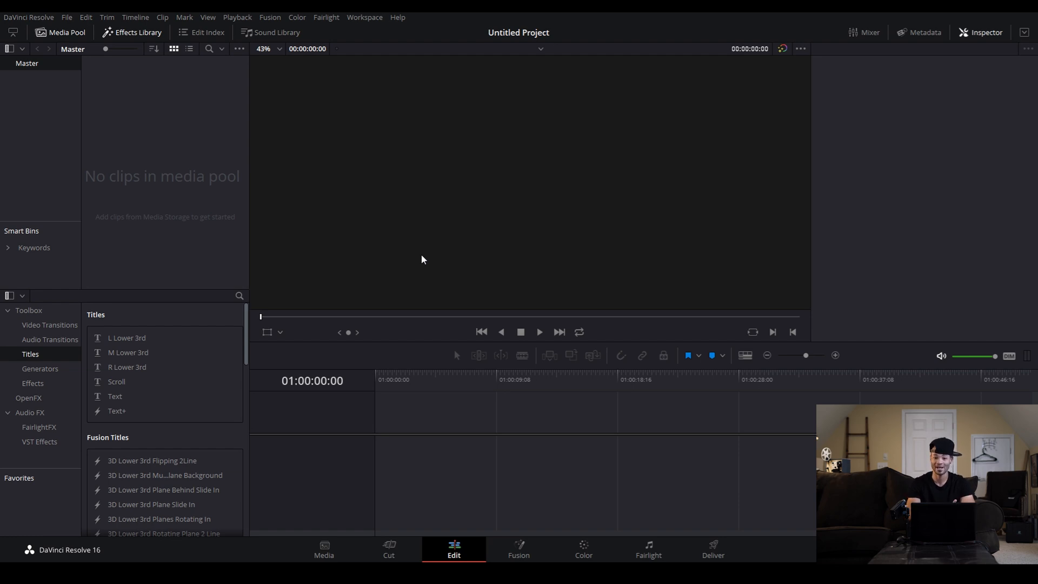
mouse_move(291, 177)
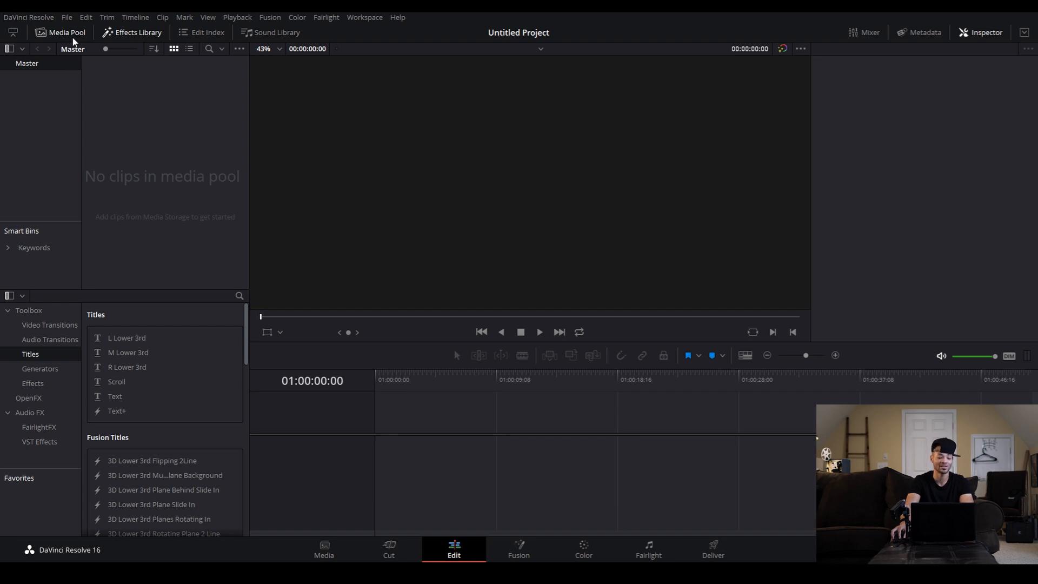
Step: In Project Settings, set the timeline resolution to 3840 x 2160 Ultra HD
click(67, 18)
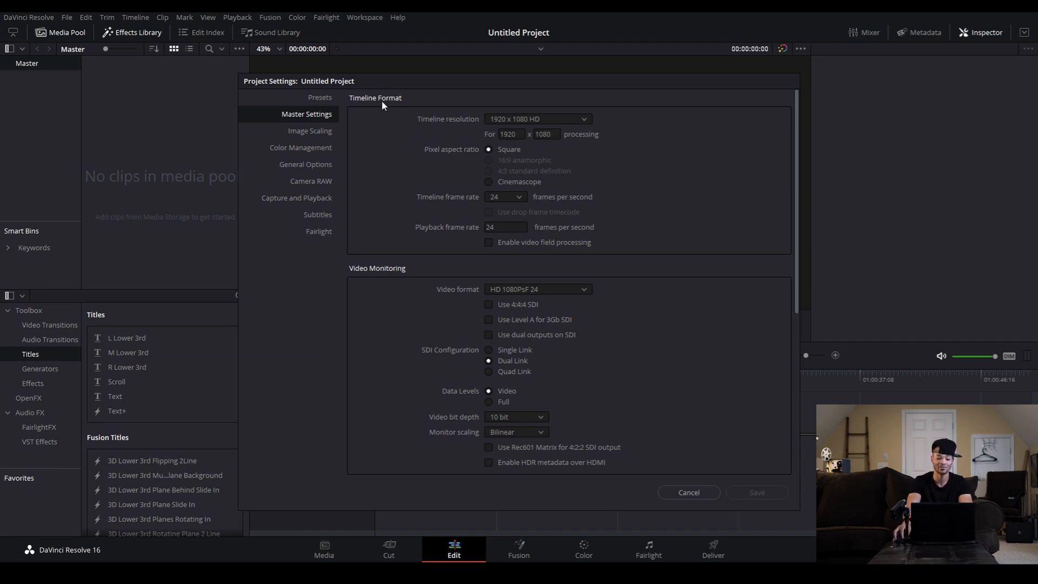
mouse_move(415, 113)
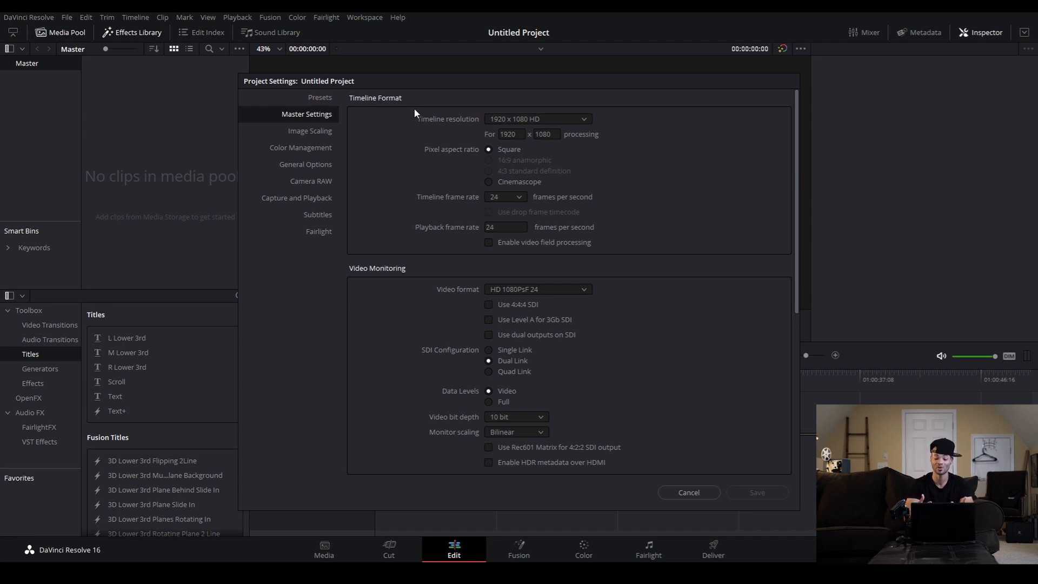
mouse_move(521, 122)
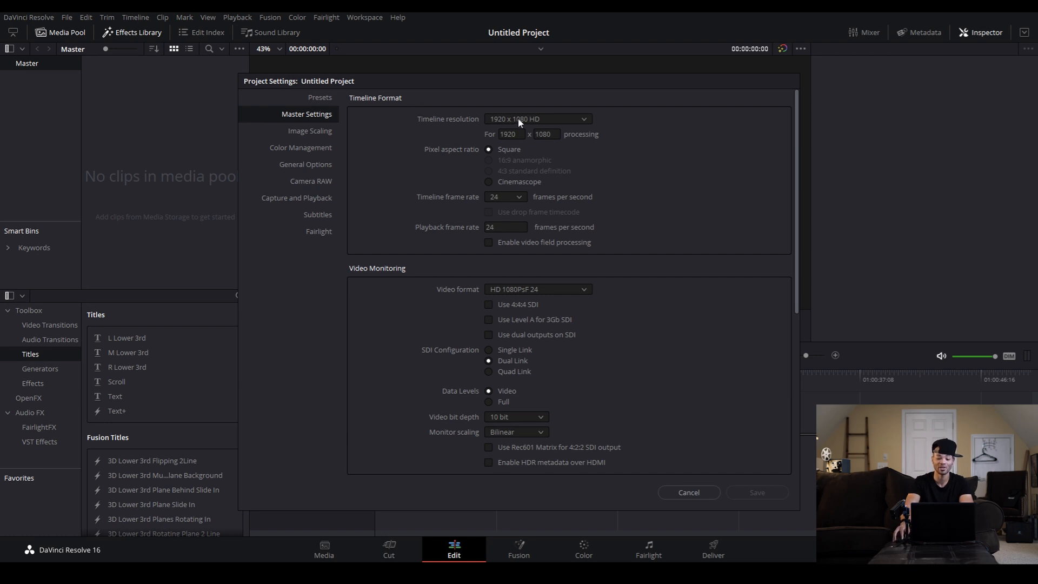
click(539, 119)
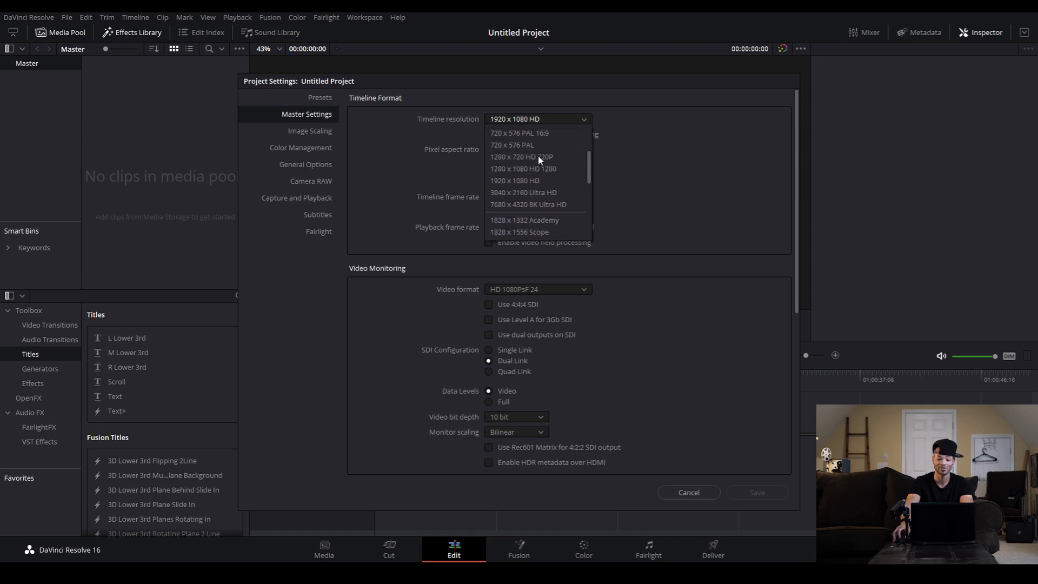
scroll(down, 3)
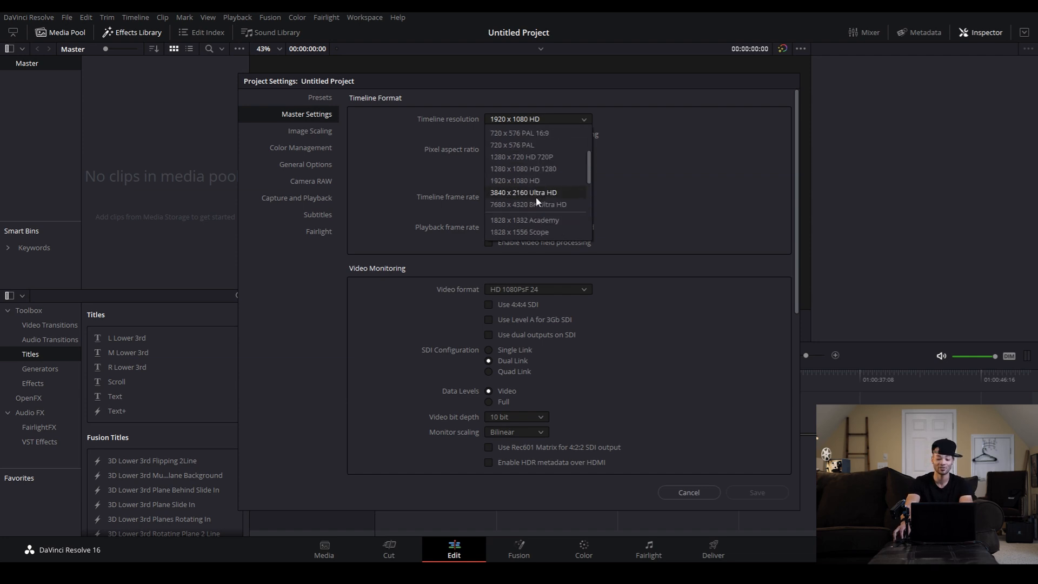
click(523, 192)
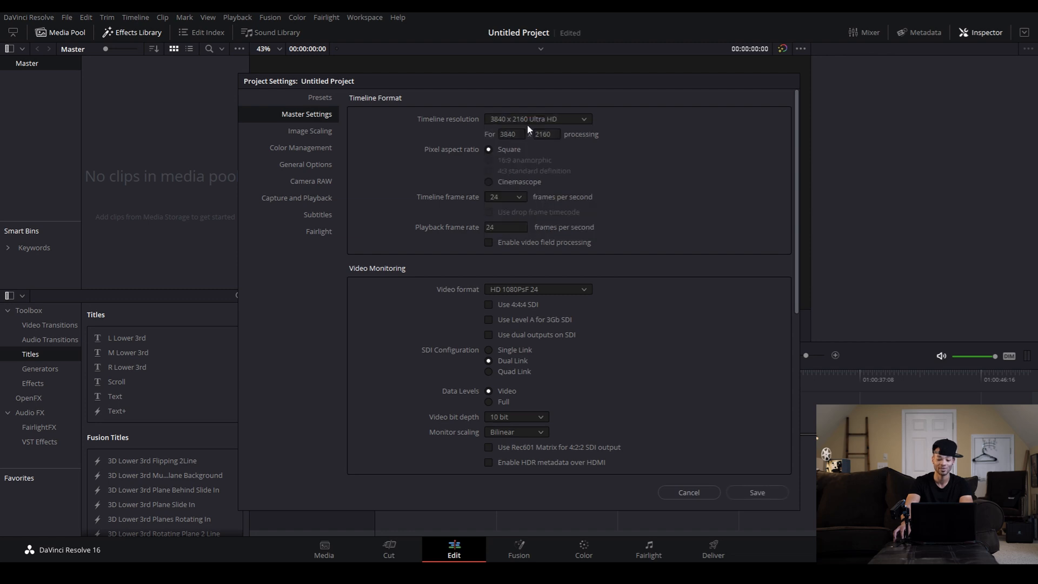
mouse_move(504, 198)
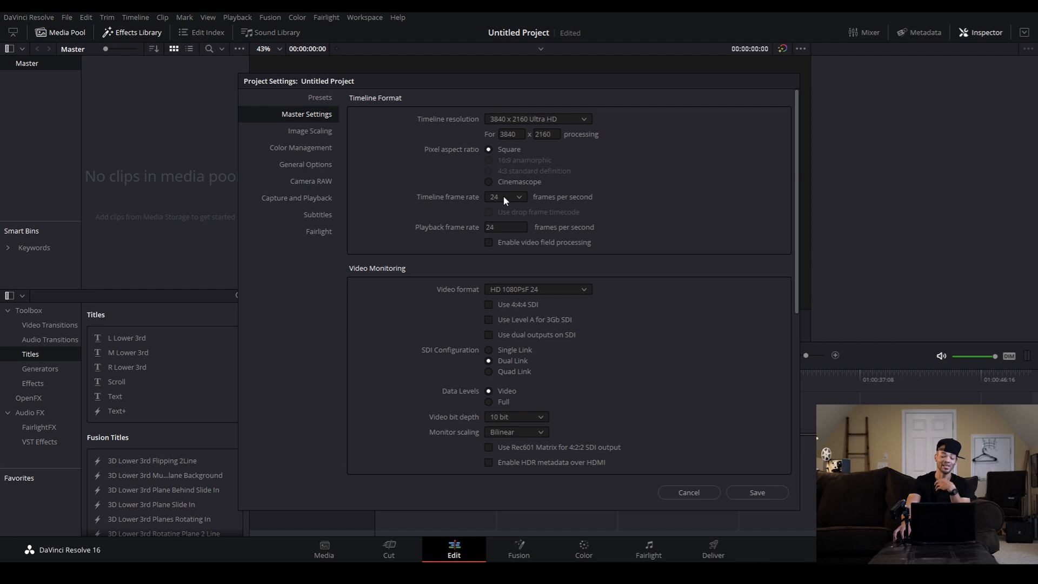
Step: Set the timeline frame rate to 29.97 and the playback frame rate to 29.9
click(506, 197)
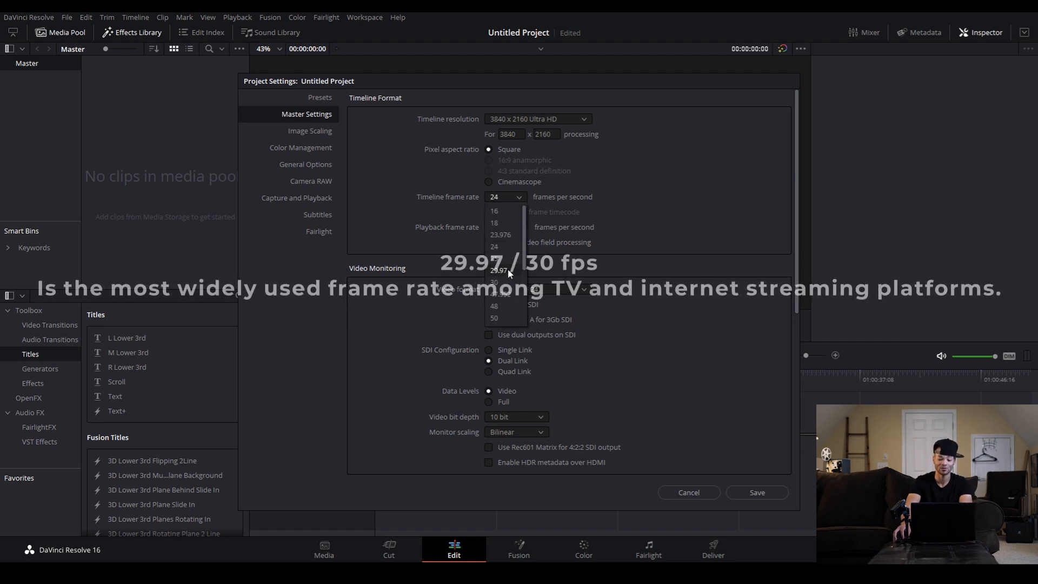
click(498, 270)
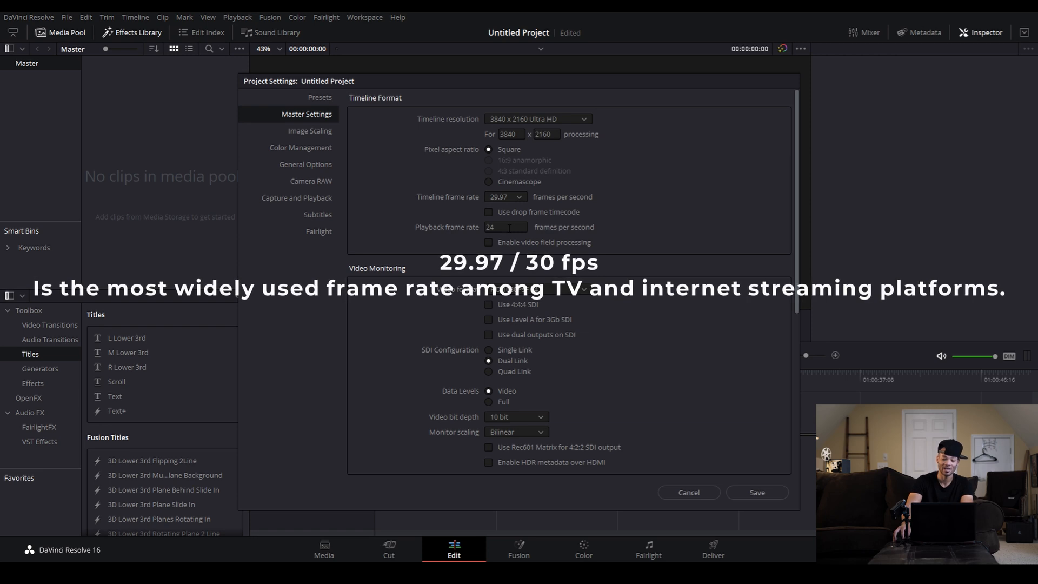
click(506, 227)
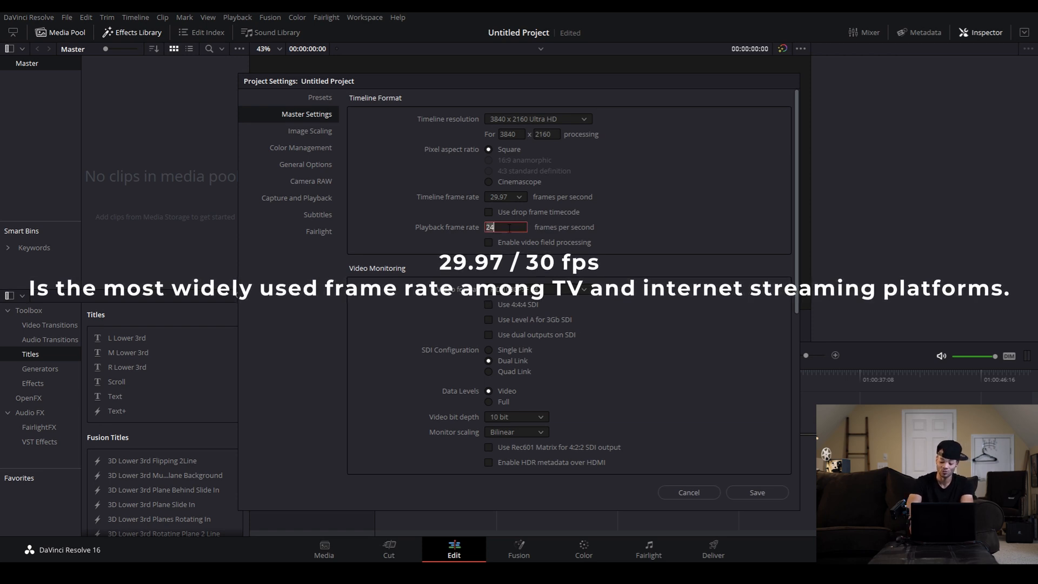
text(29.9)
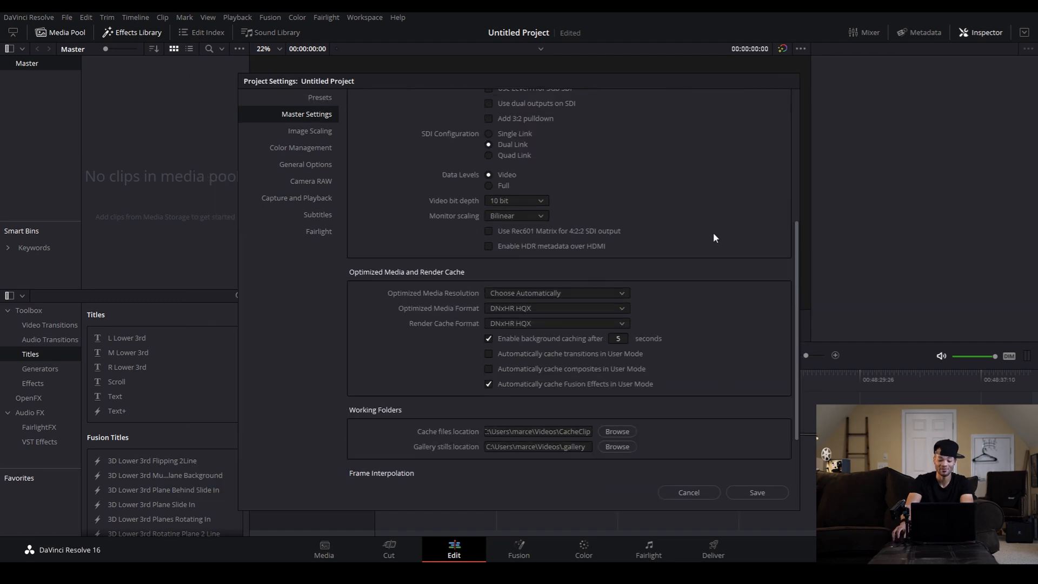
Step: Set optimized media resolution to Original, keeping DNxHR HQX as the format
scroll(down, 3)
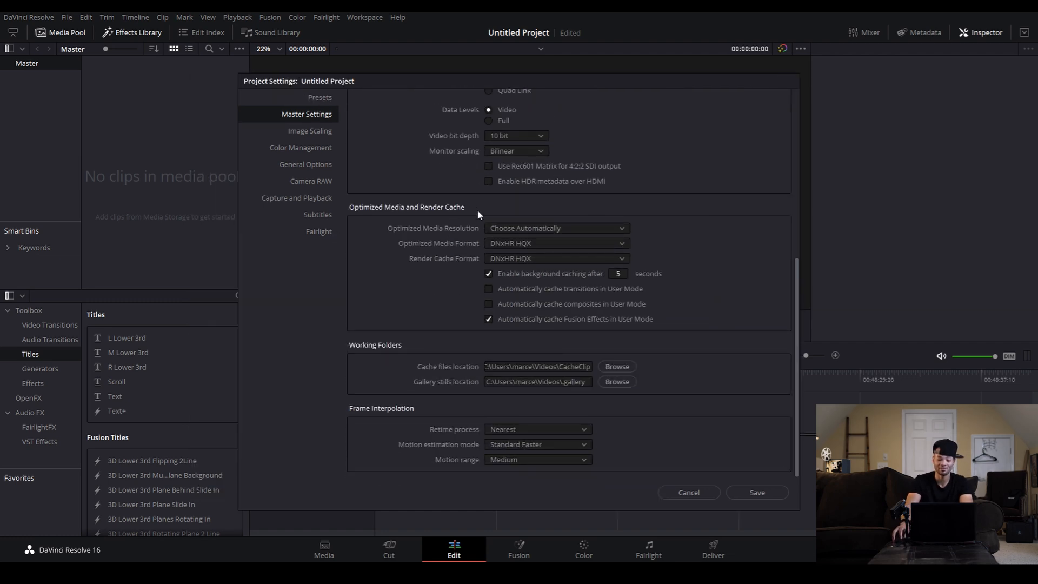
mouse_move(551, 276)
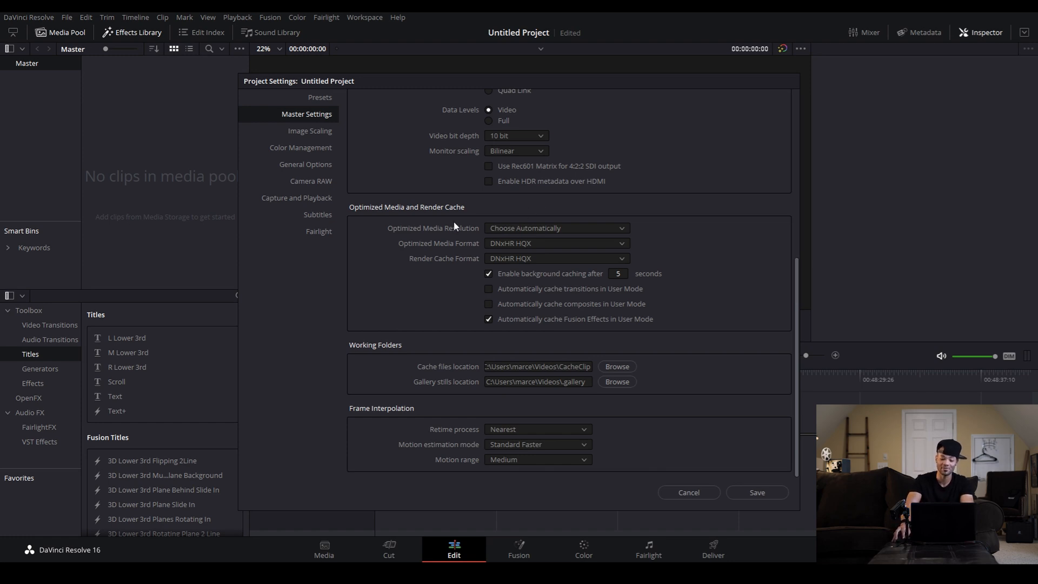
click(557, 228)
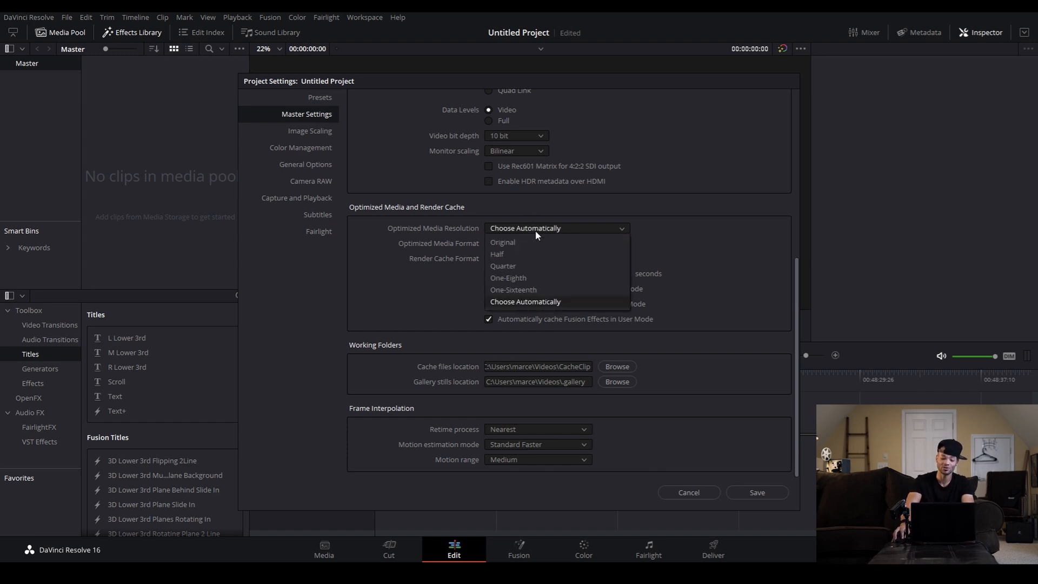
mouse_move(540, 282)
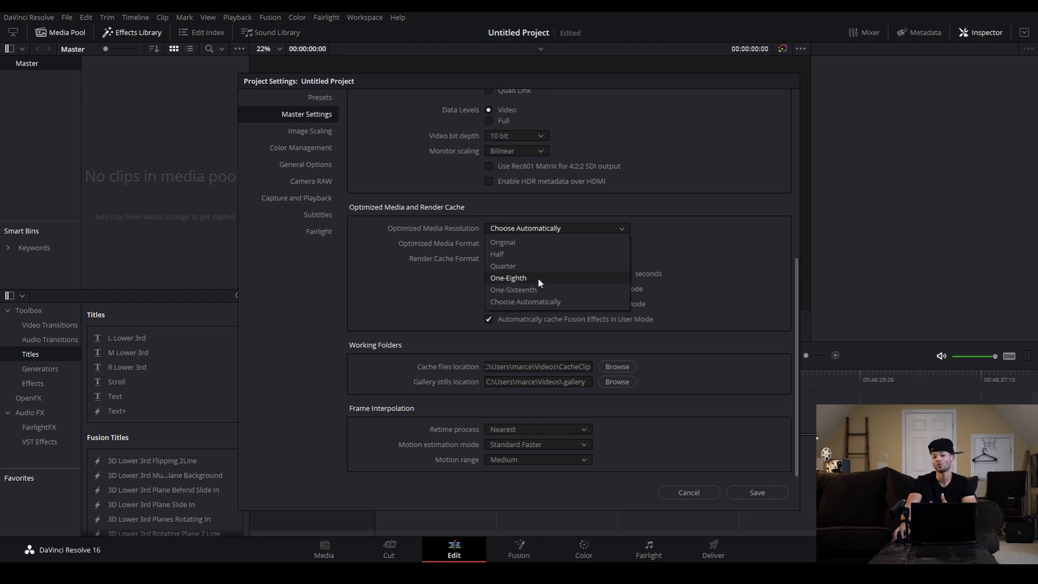
mouse_move(537, 263)
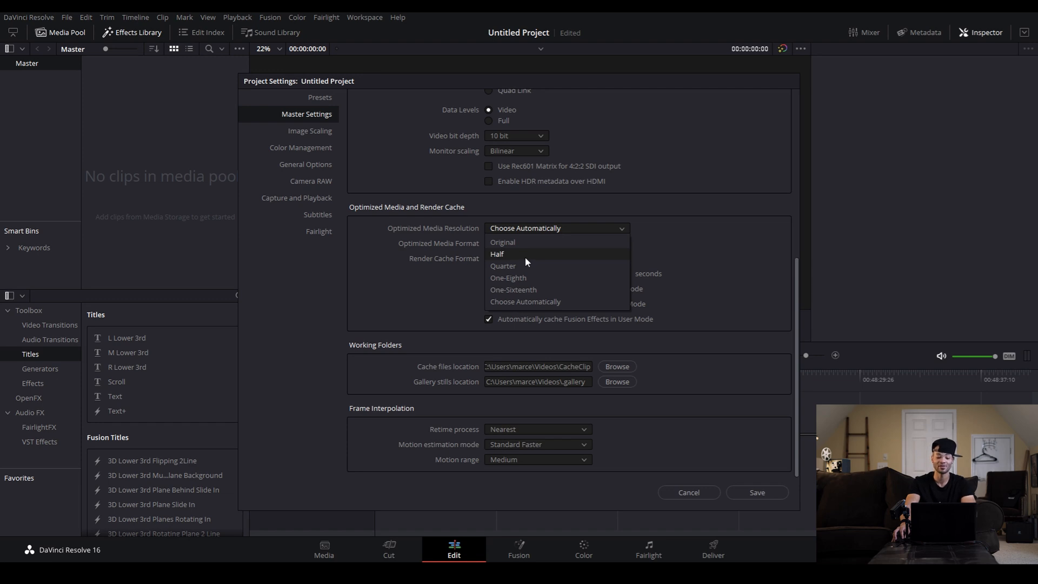
mouse_move(521, 266)
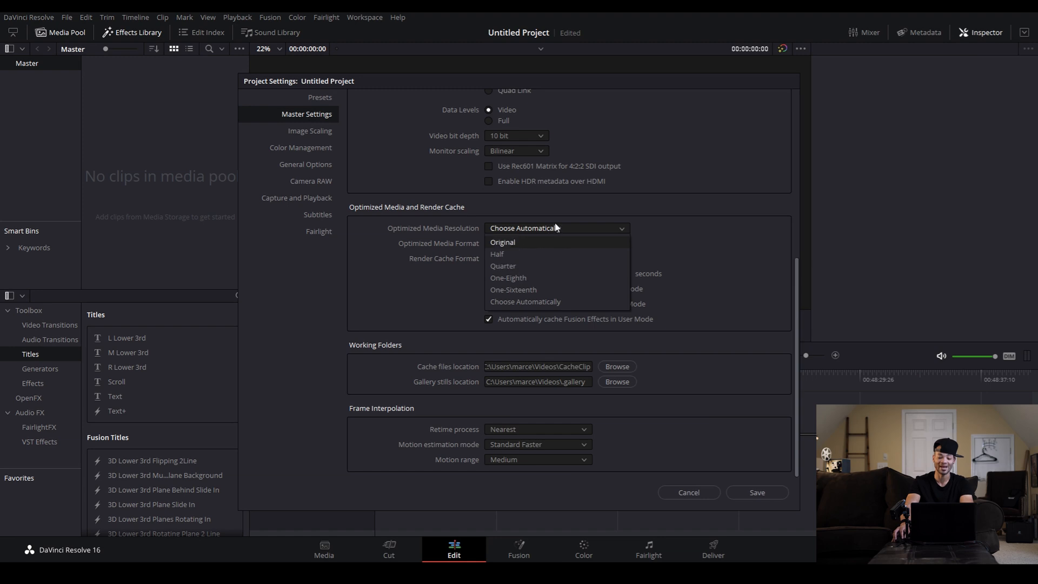
mouse_move(546, 247)
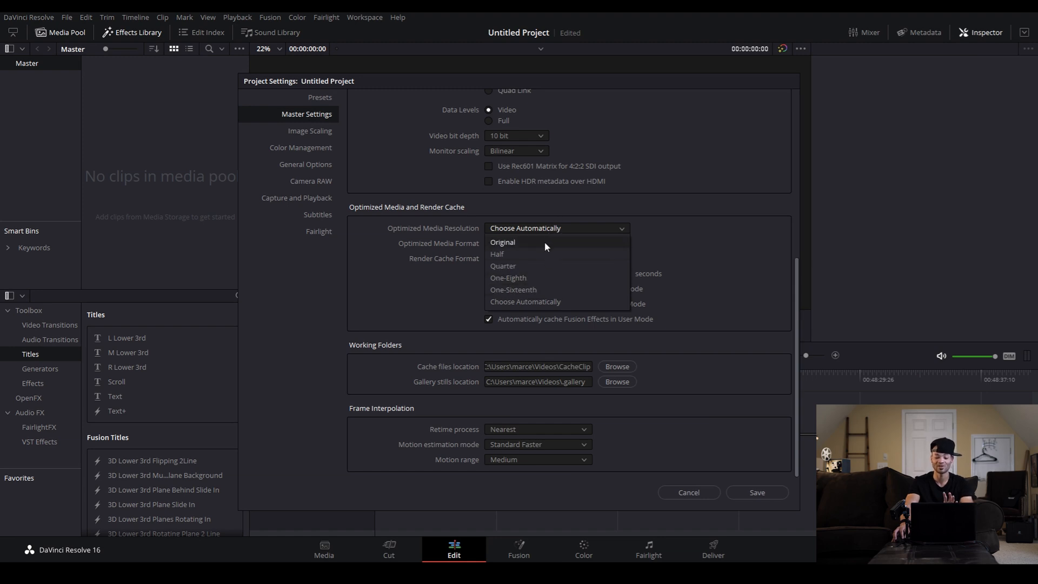
click(503, 243)
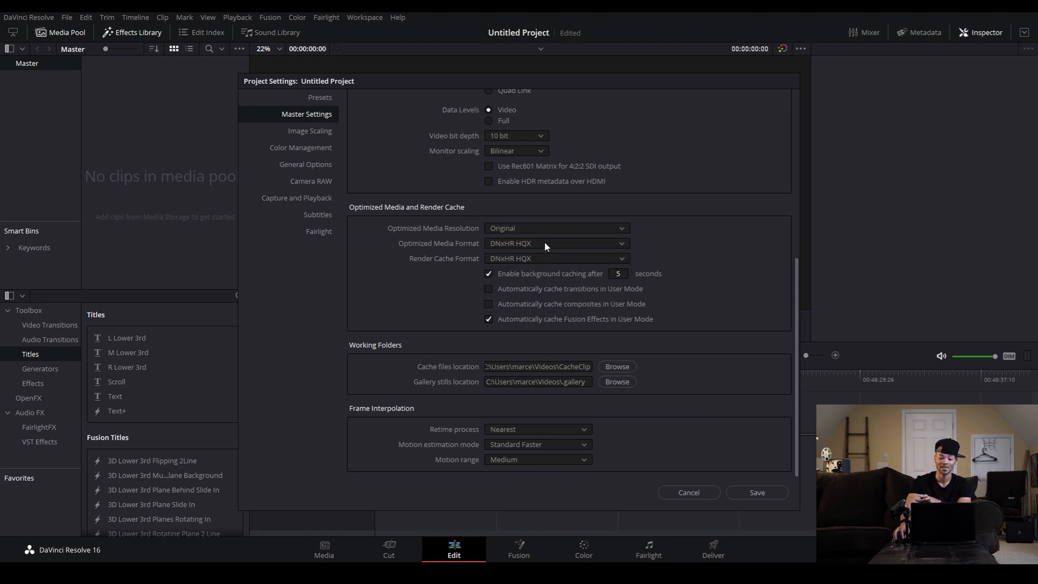
mouse_move(512, 250)
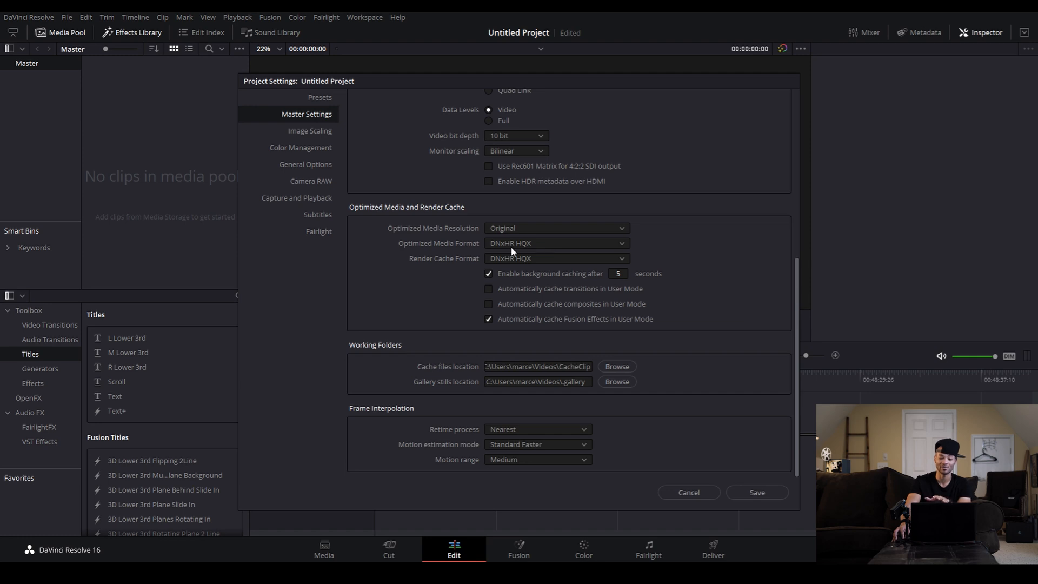
click(557, 244)
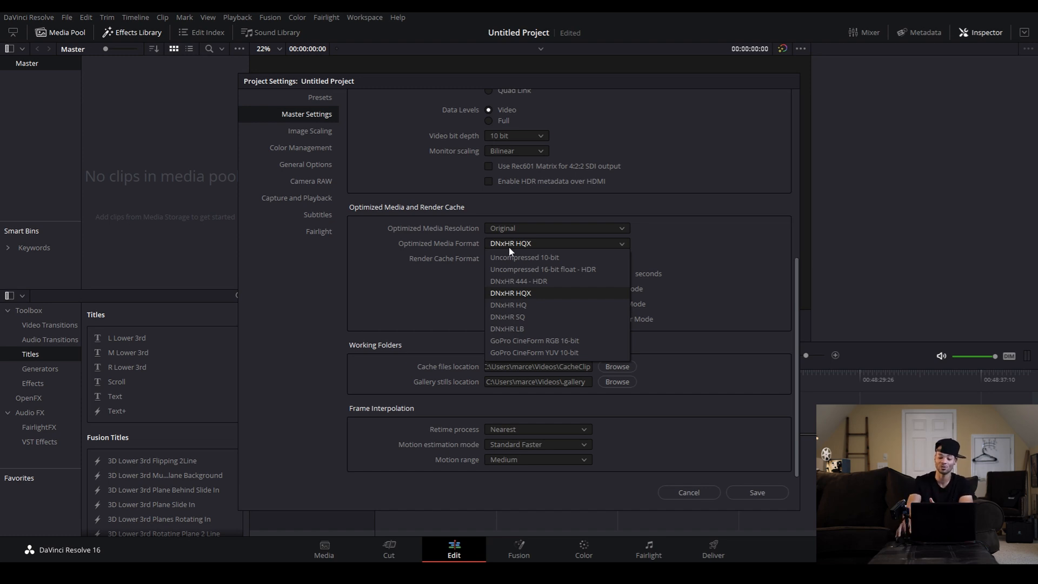
mouse_move(521, 300)
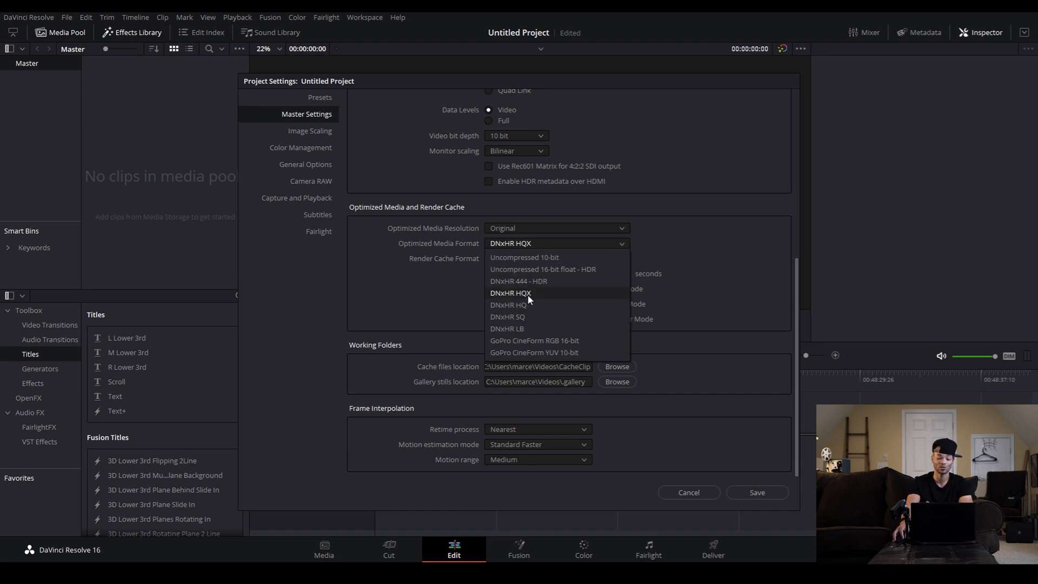
click(510, 293)
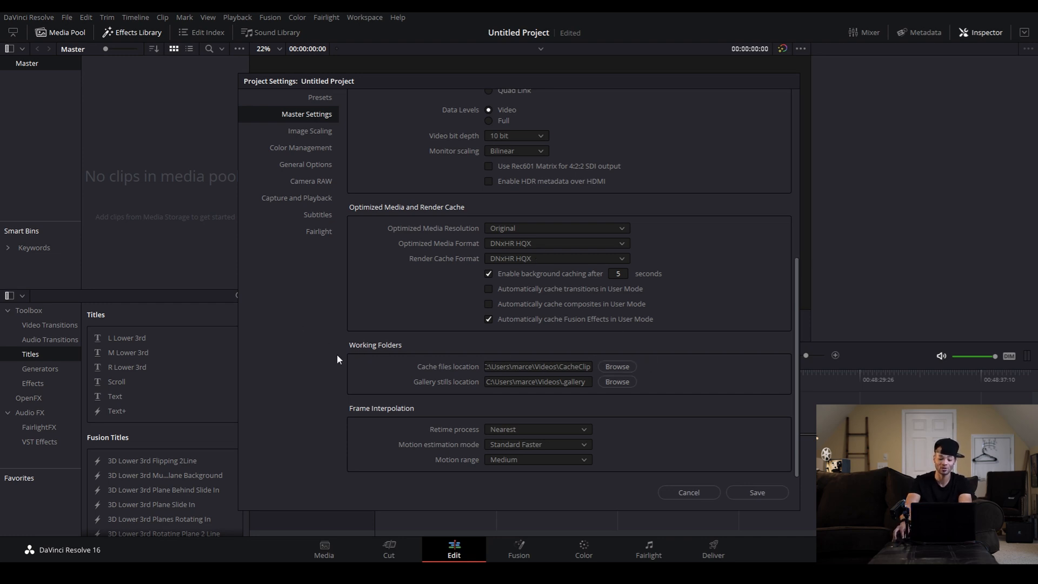
mouse_move(368, 354)
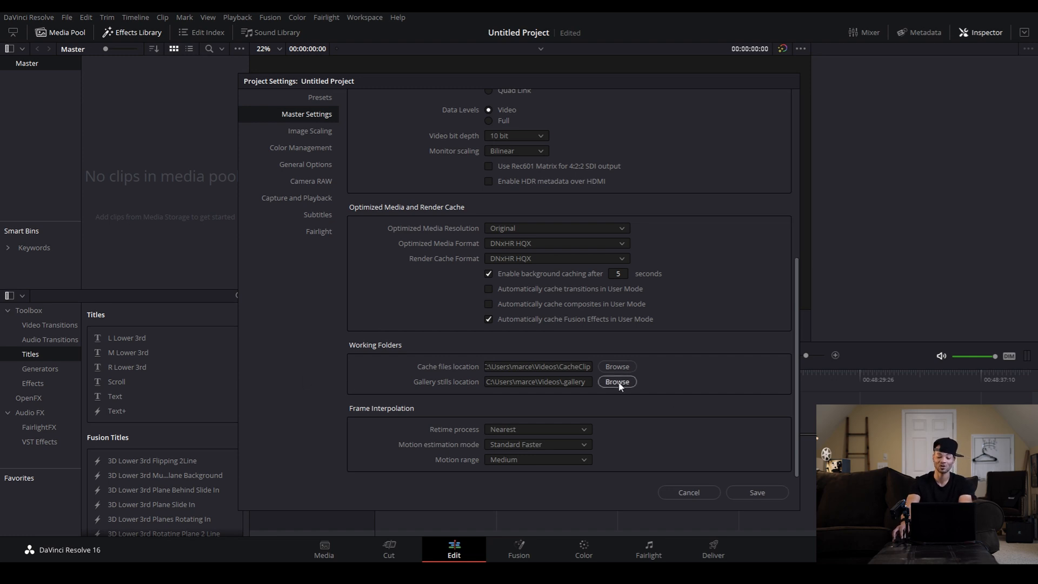
Step: Browse the gallery stills folder to the D: drive, then cancel without changing it
click(617, 381)
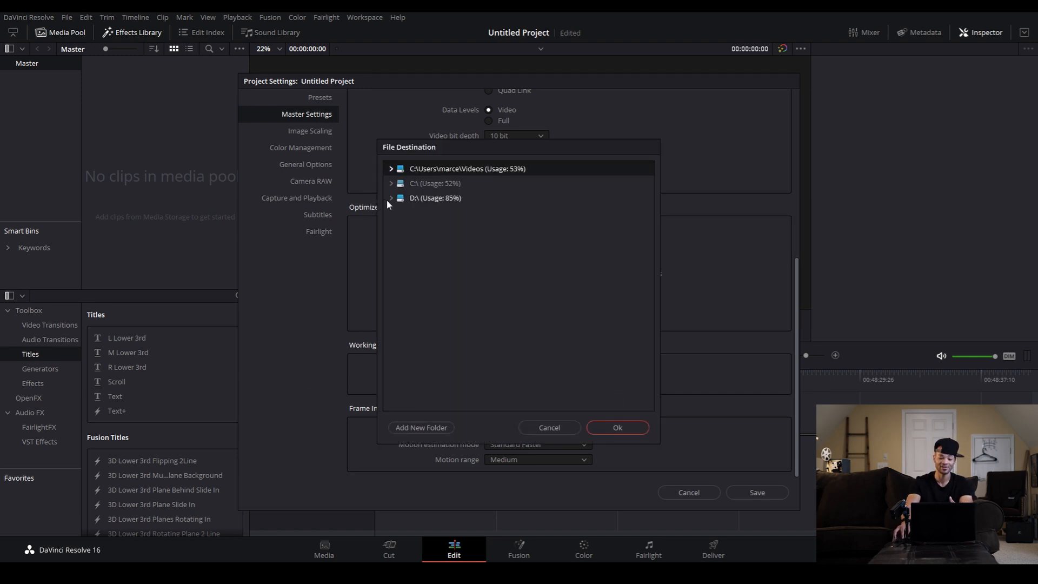
click(434, 198)
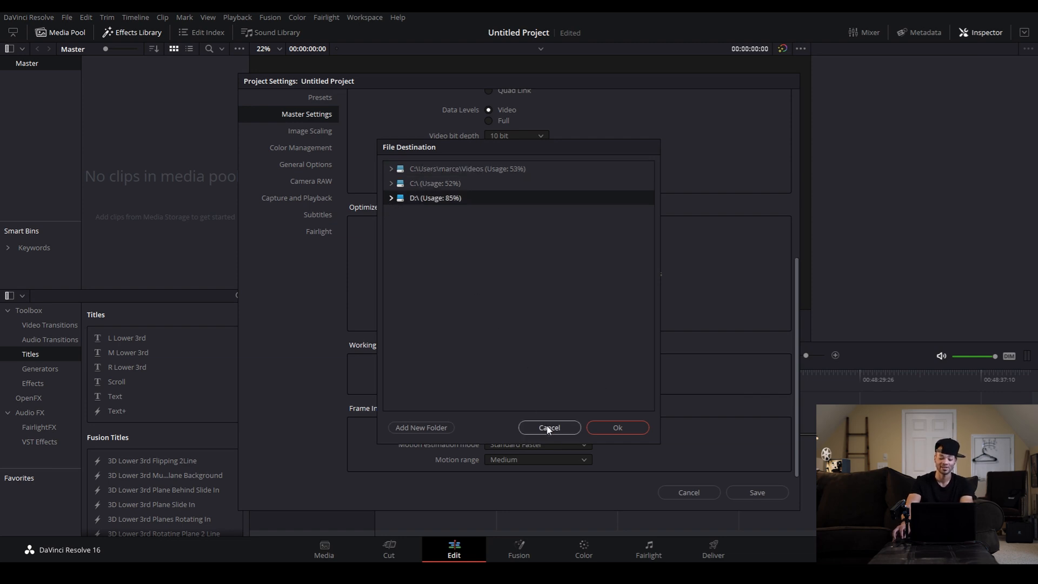
click(548, 427)
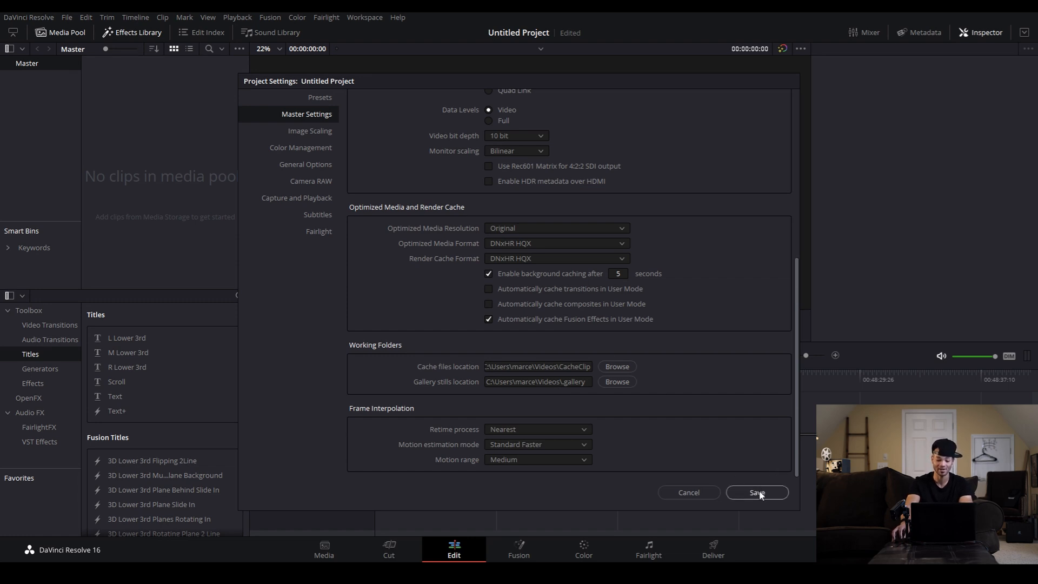
Step: Save the project settings and reopen them
click(757, 492)
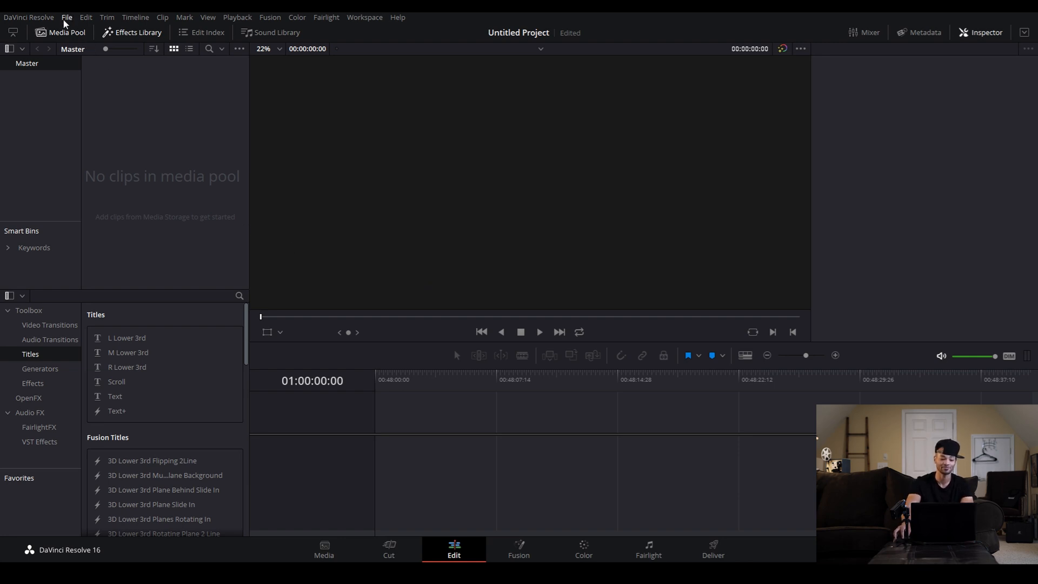
click(67, 17)
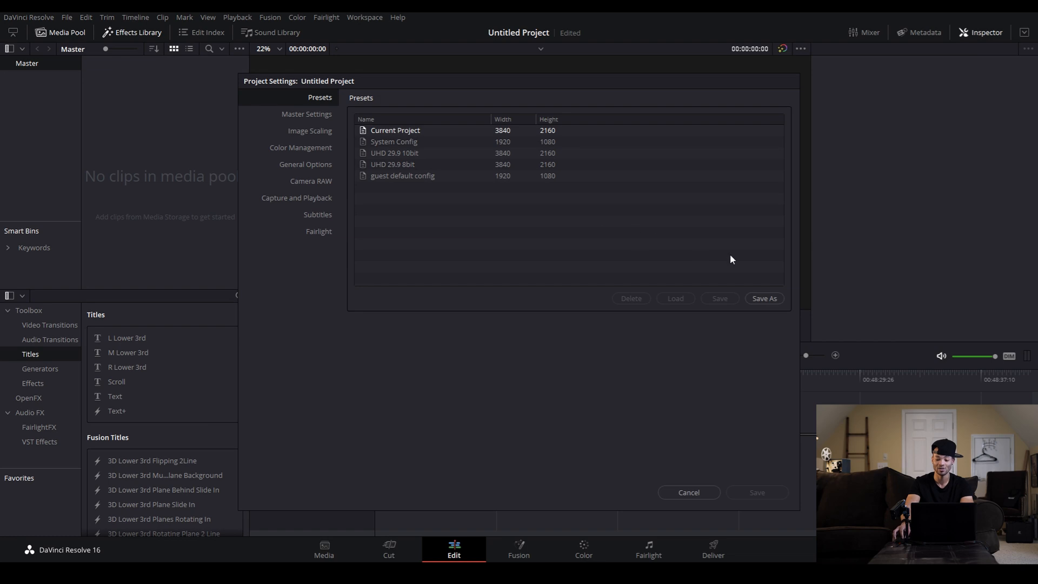
Step: Save the current settings as a preset named '4k 60 10 bit'
click(764, 298)
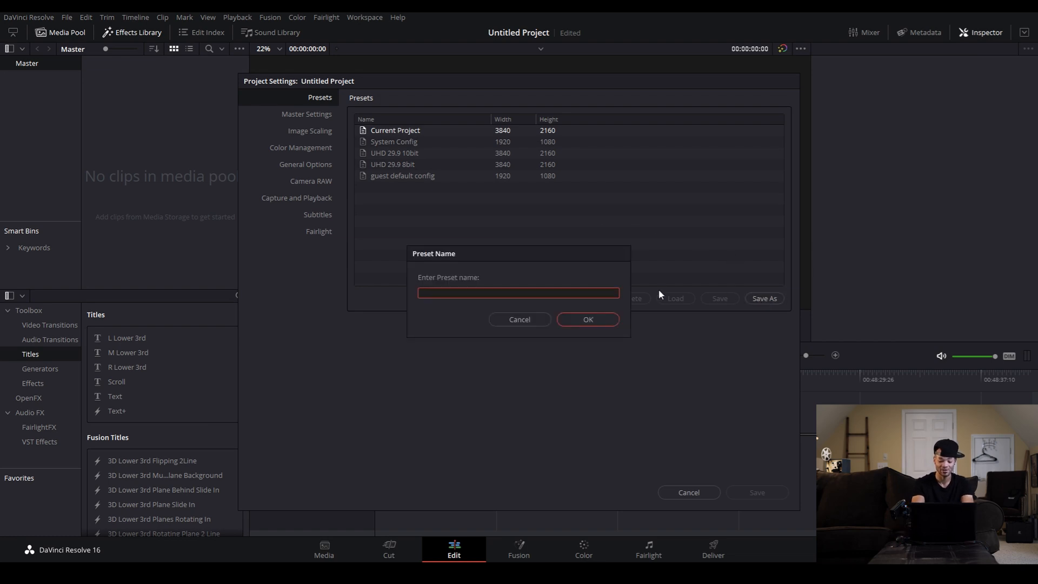
text(4k)
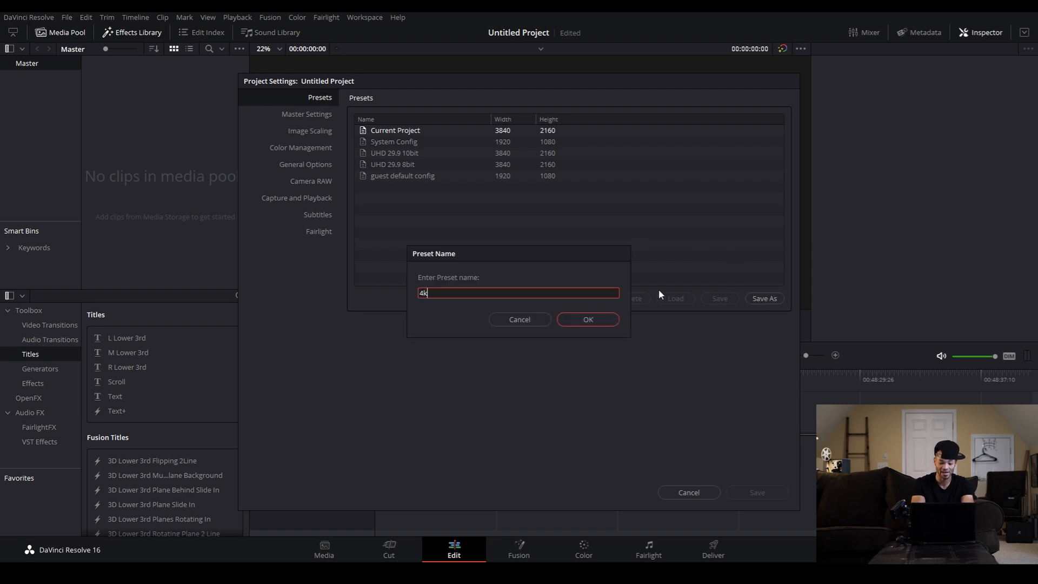
text(60)
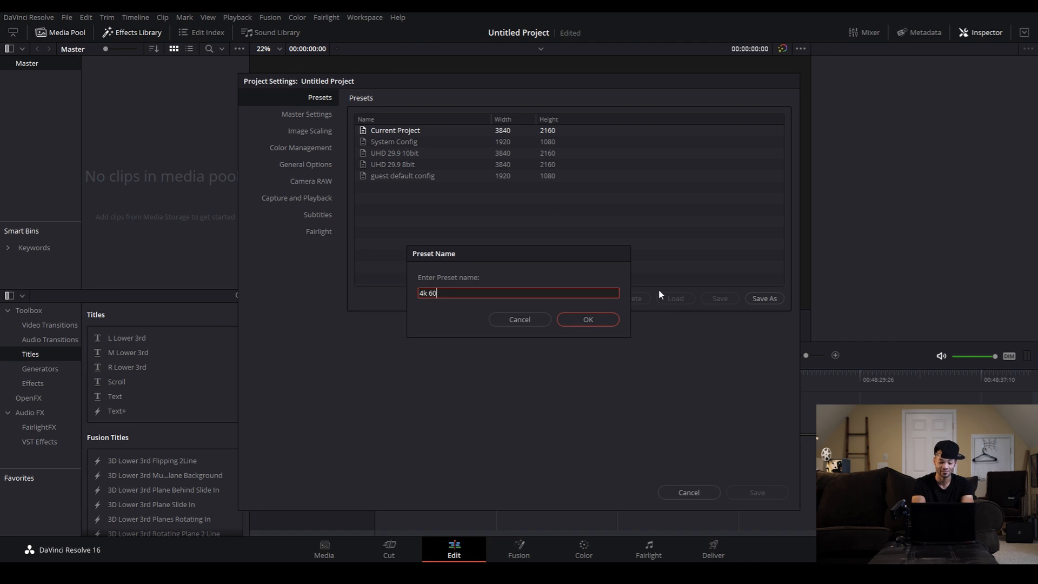
text(10 bit)
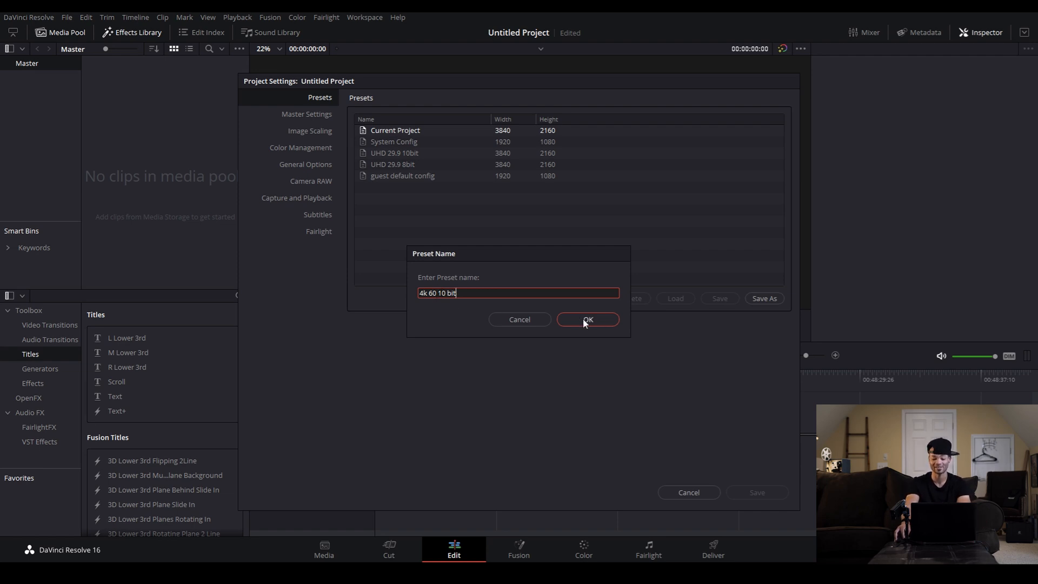
click(588, 320)
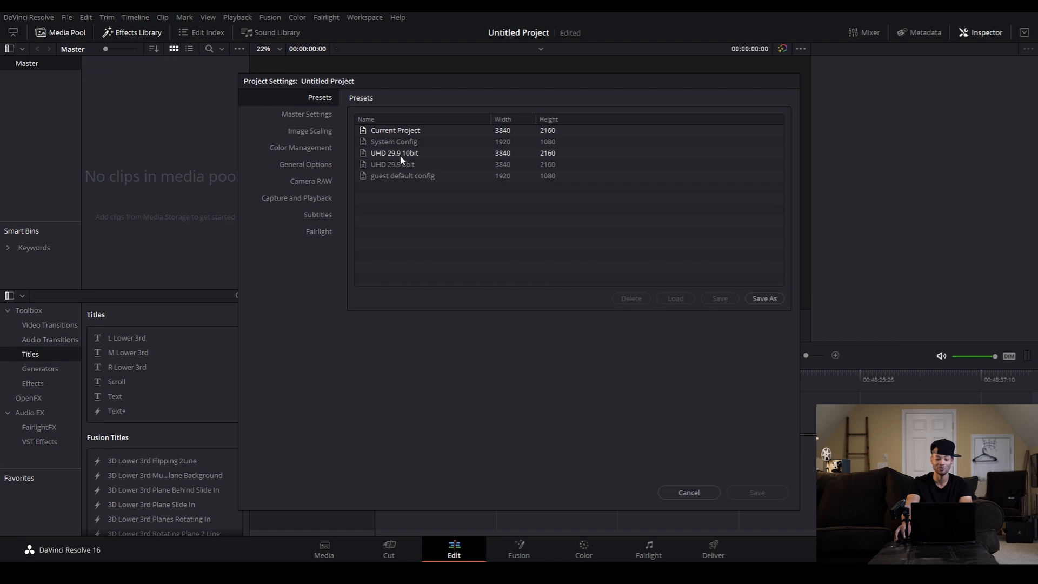
mouse_move(280, 134)
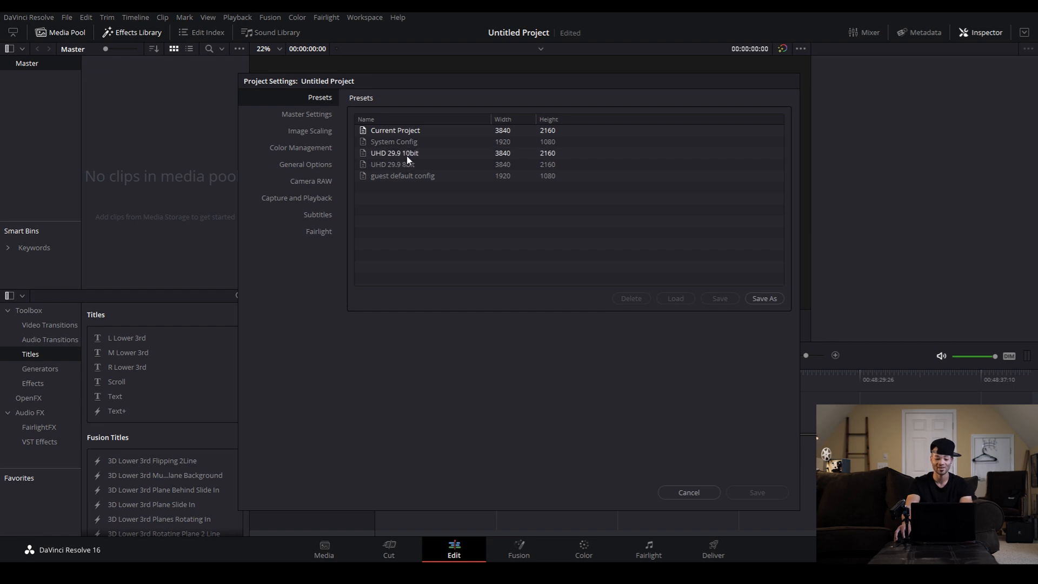
Step: Review the master settings, including 10-bit video monitoring
click(393, 153)
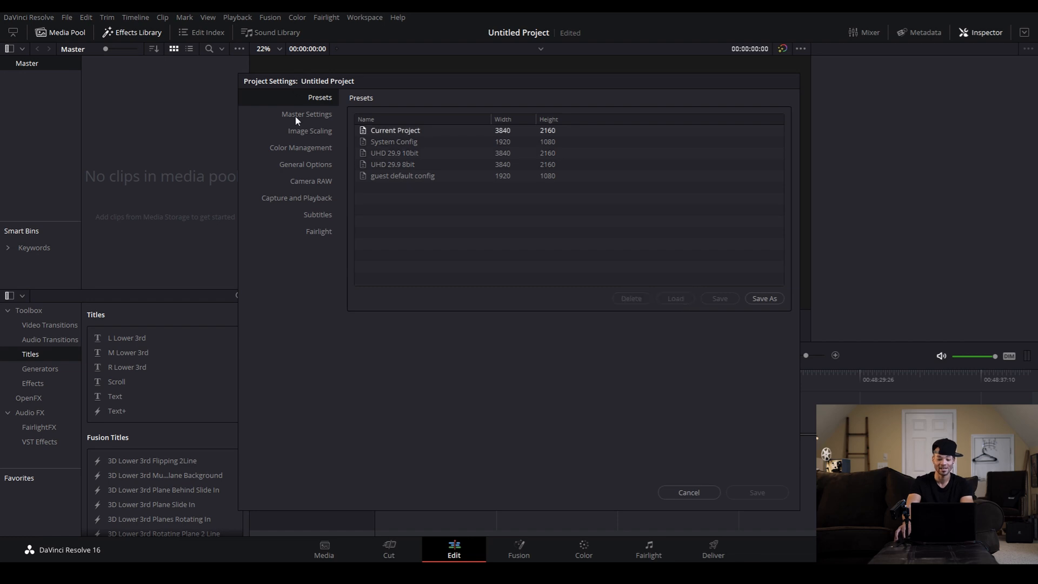
click(306, 114)
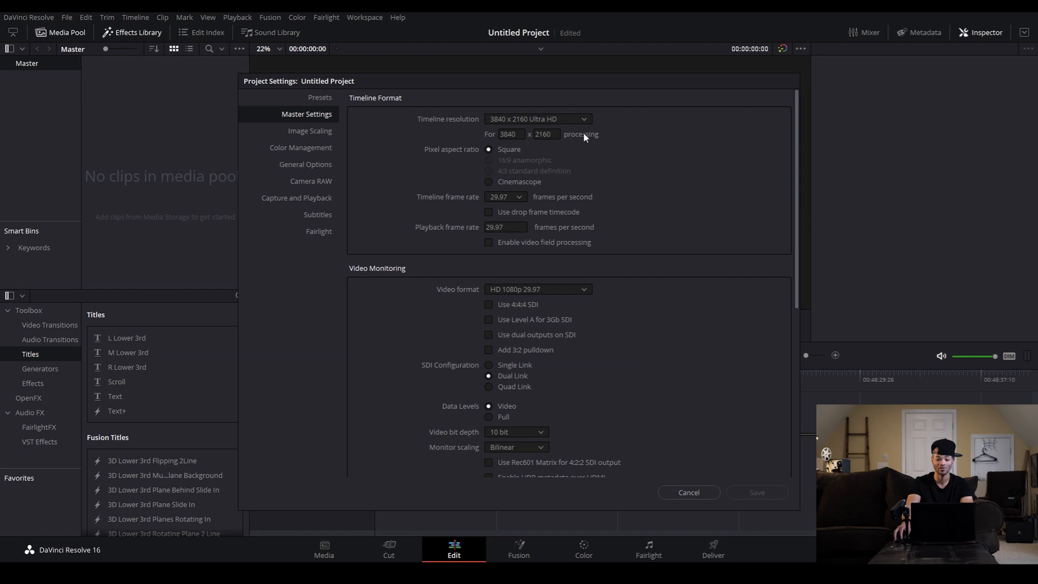
scroll(down, 3)
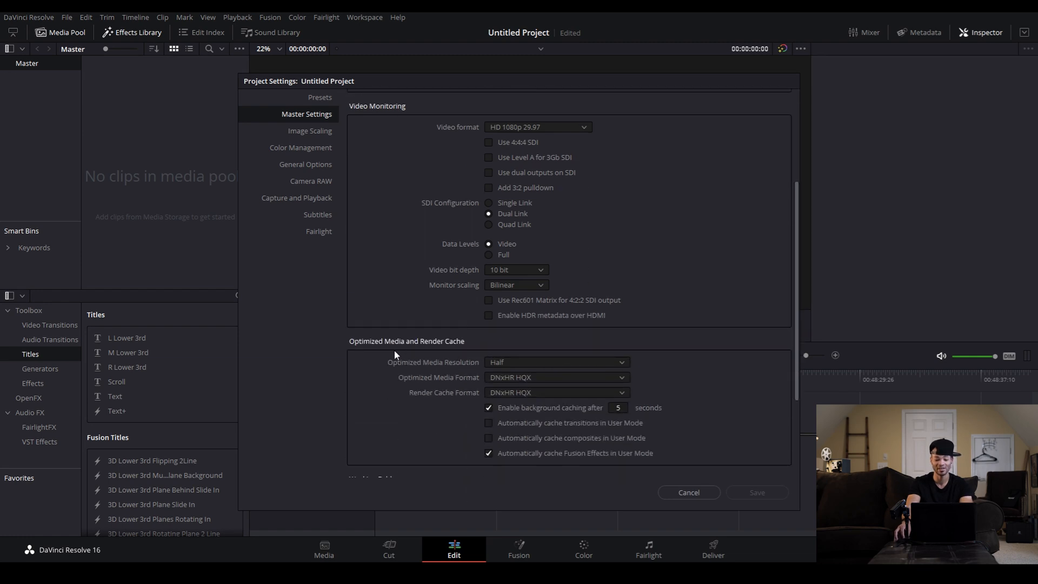
click(557, 362)
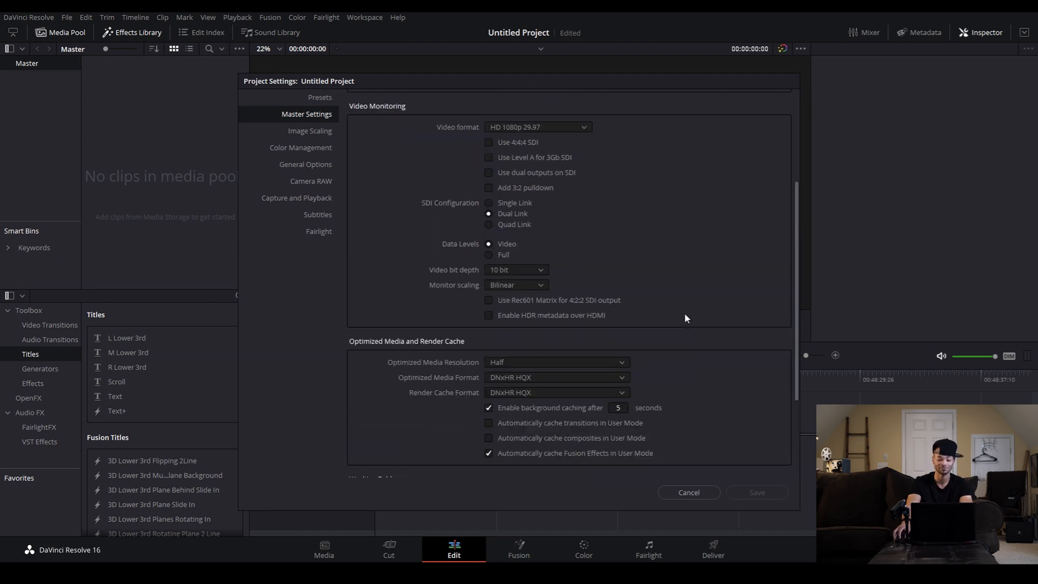
Step: Show the presets list and the options for the 'UHD 29.9 10bit' preset
click(320, 98)
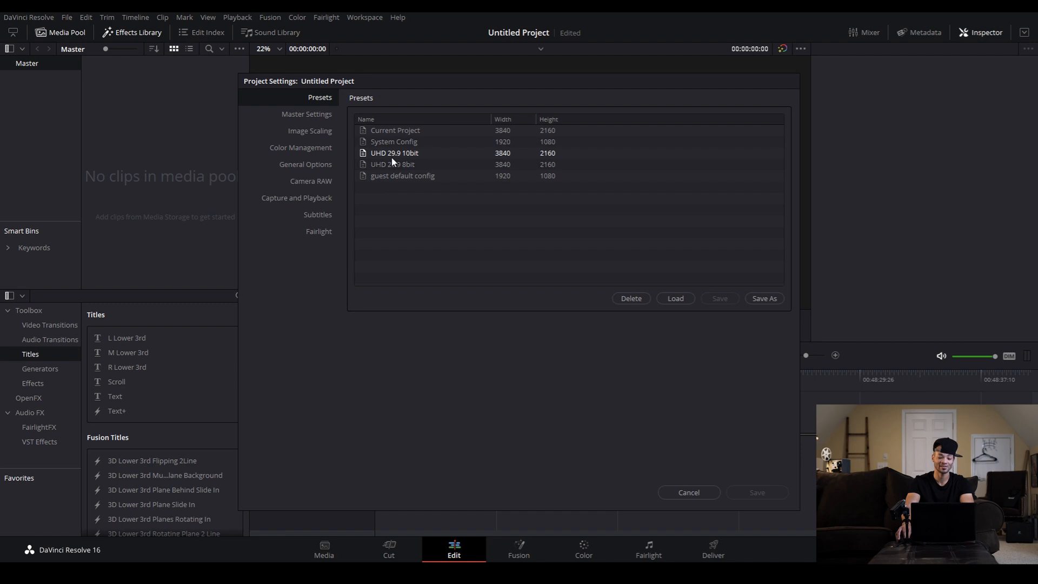
mouse_move(407, 162)
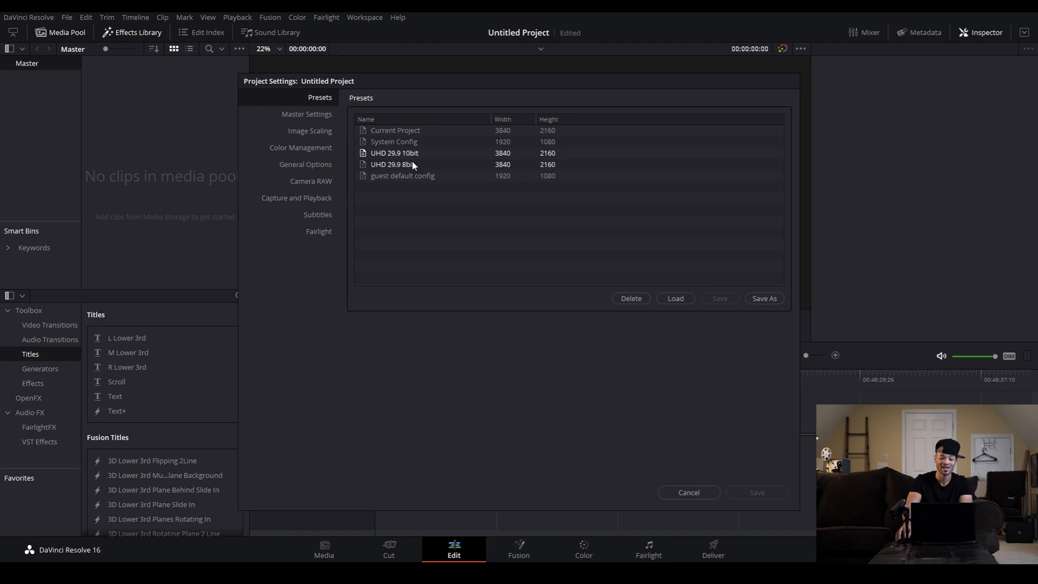
right_click(399, 154)
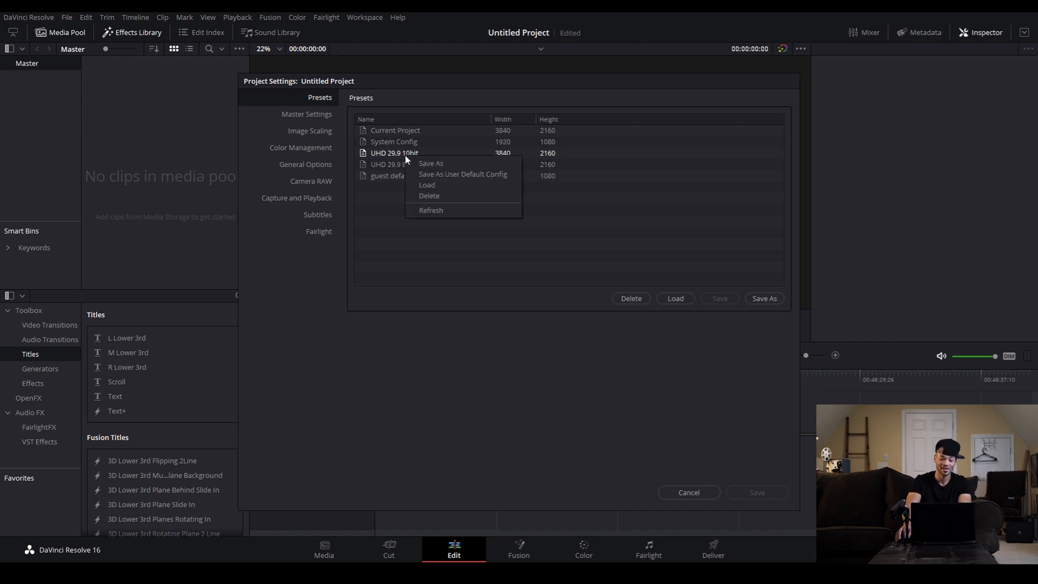
mouse_move(439, 182)
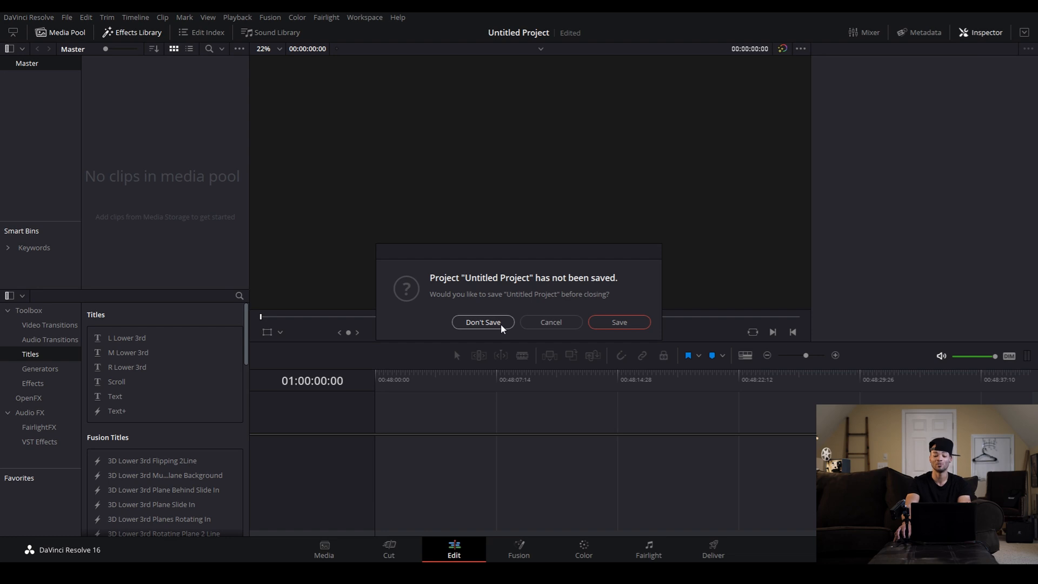
Step: Close the project without saving, review Master Settings again and cancel without changes
click(482, 322)
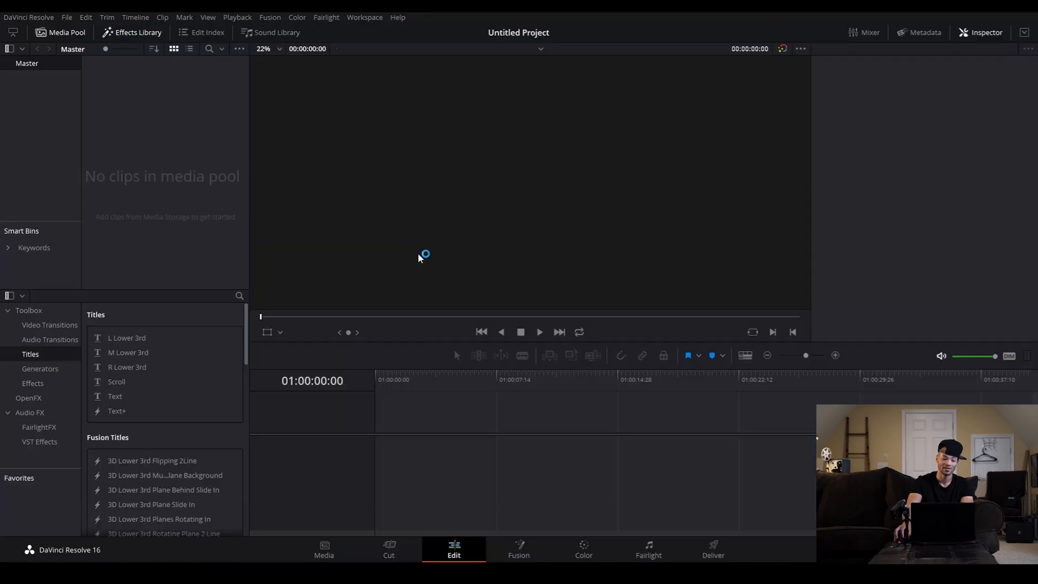
click(67, 18)
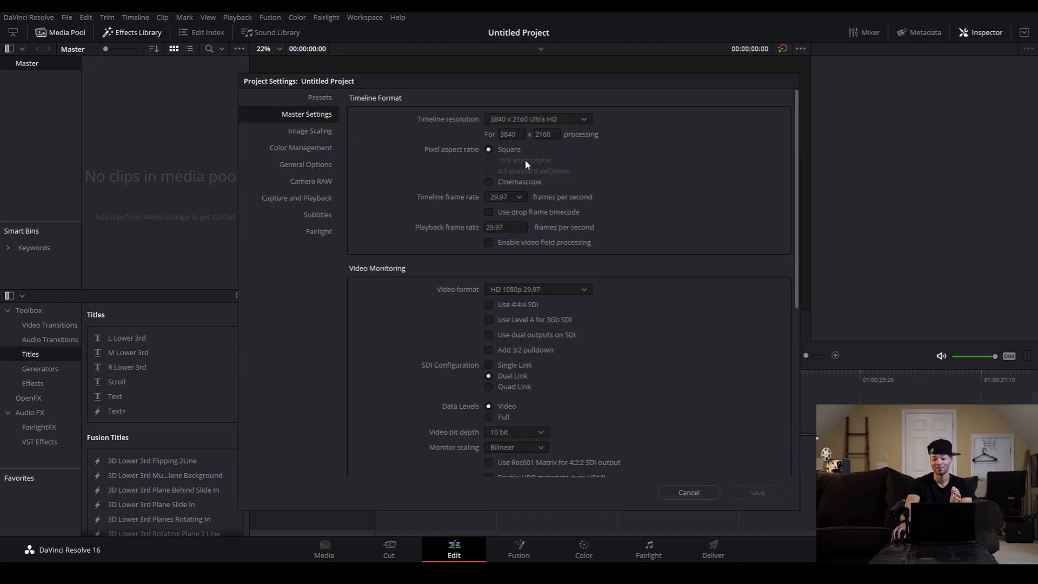
scroll(down, 3)
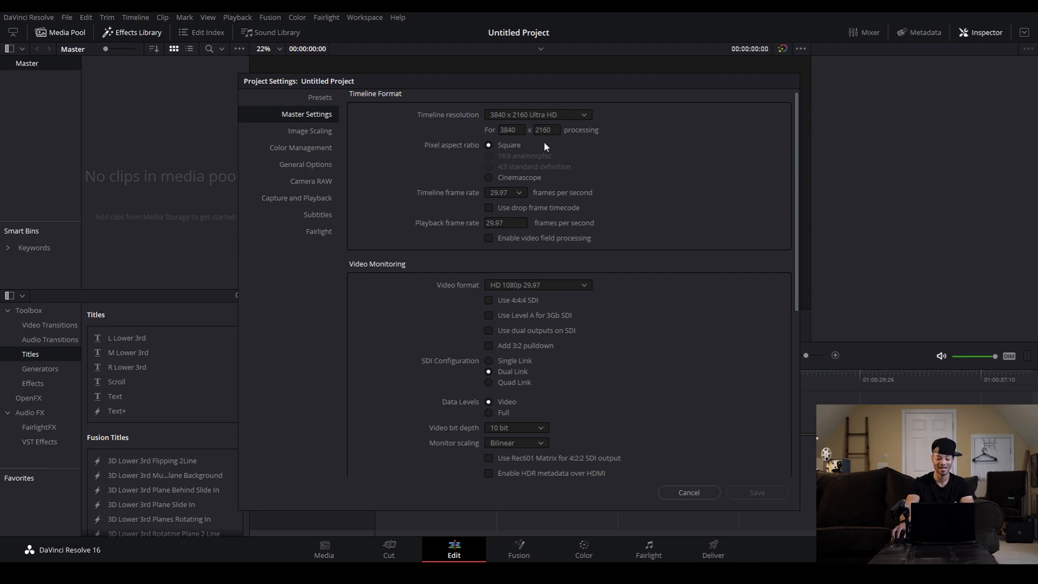
scroll(down, 3)
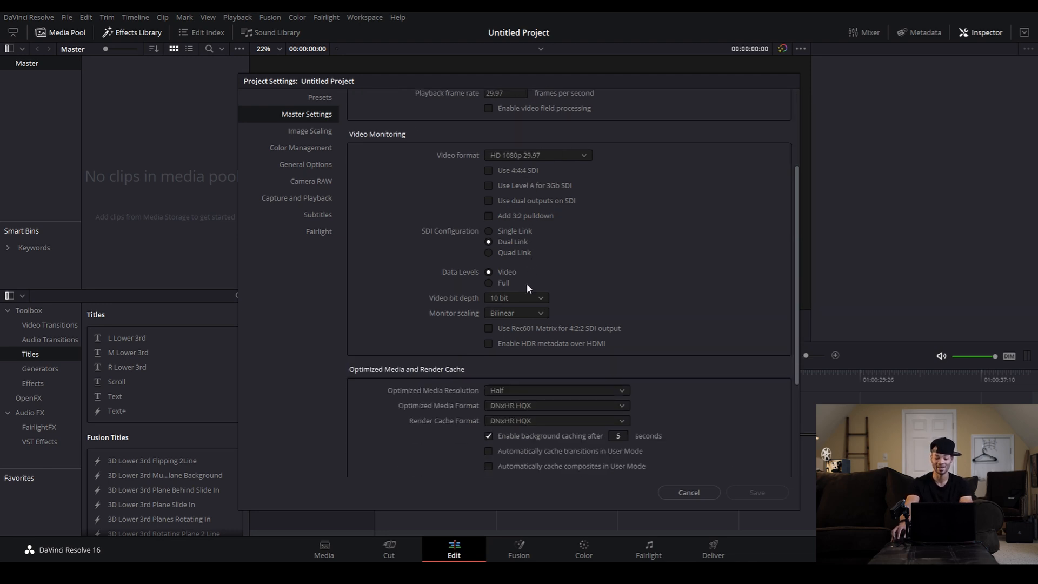
scroll(down, 3)
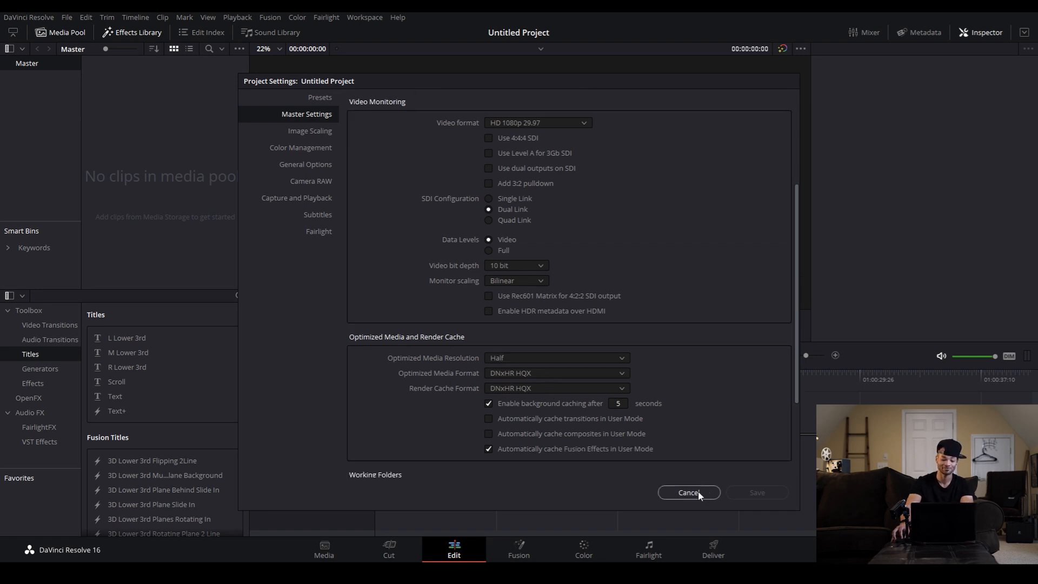
click(688, 492)
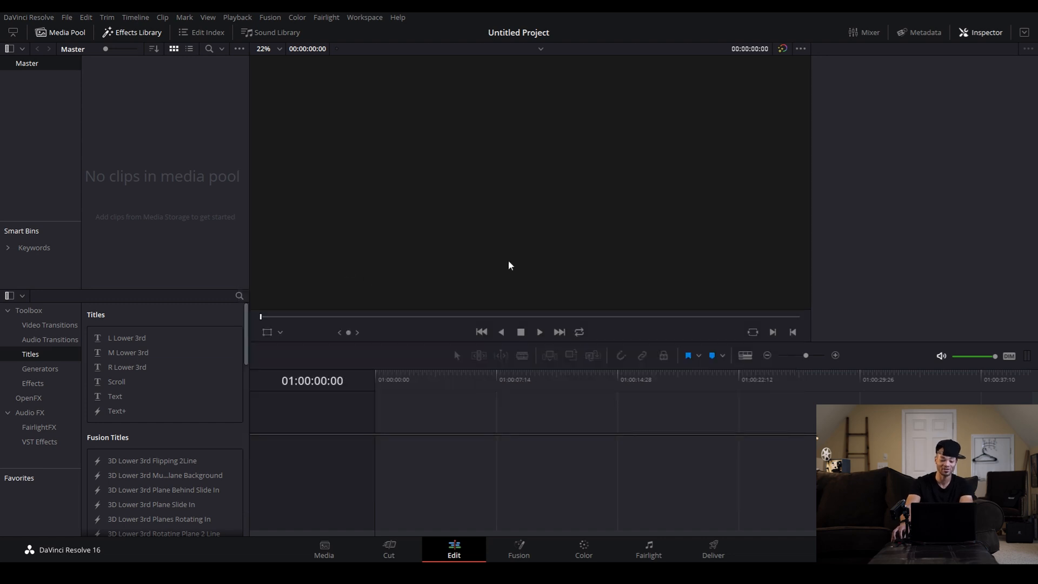
Step: On the Media page, add Nash clip P1299480.MP4 to the media pool, keeping the project frame rate
click(325, 549)
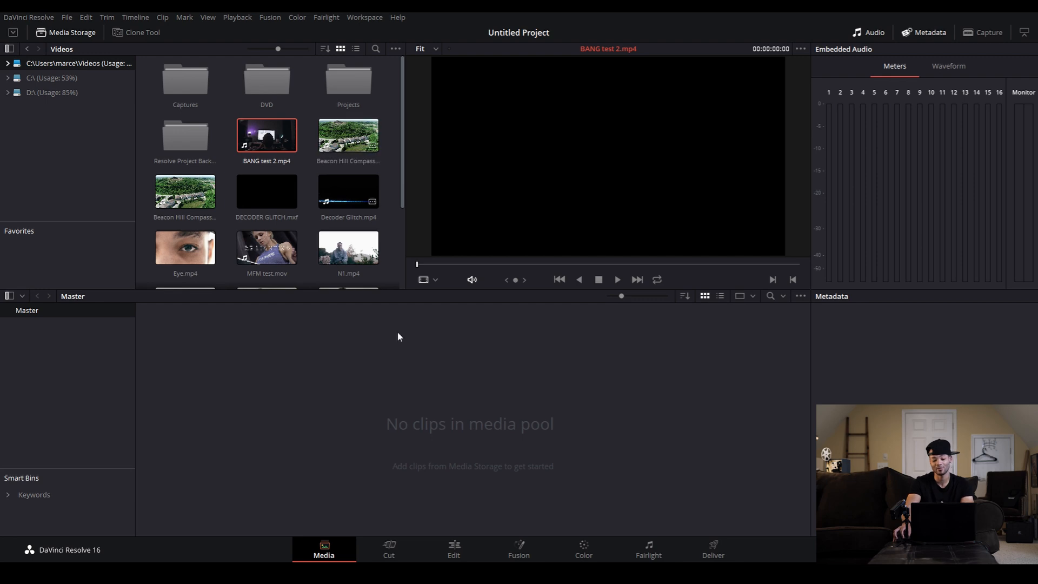
mouse_move(492, 411)
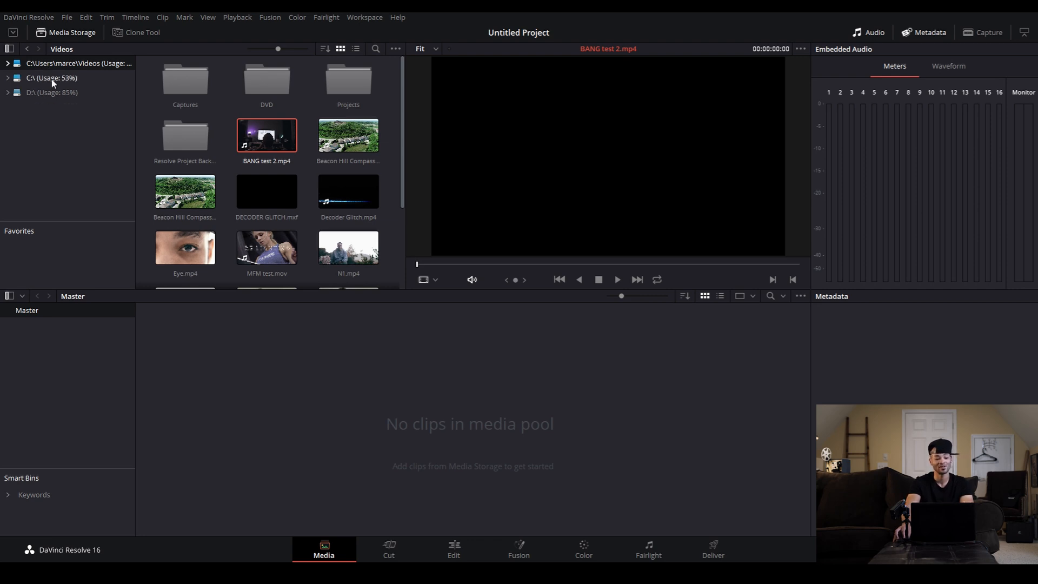
click(7, 78)
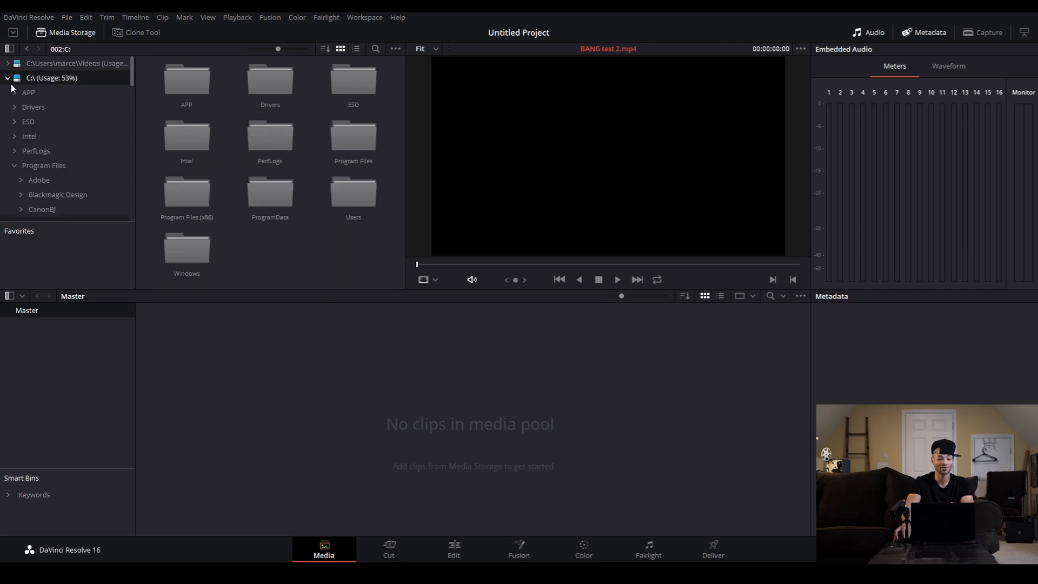
click(71, 63)
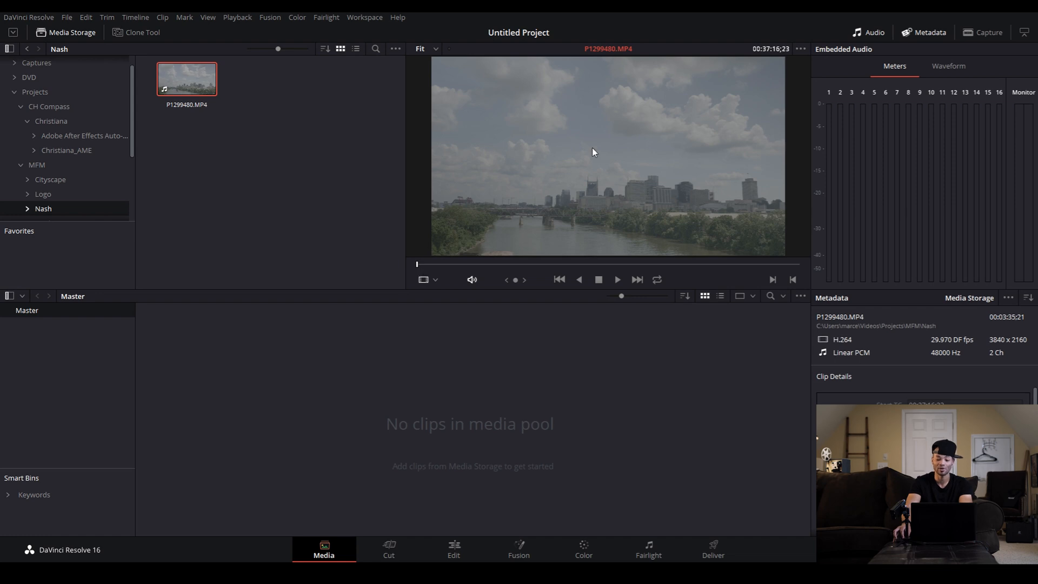
click(618, 279)
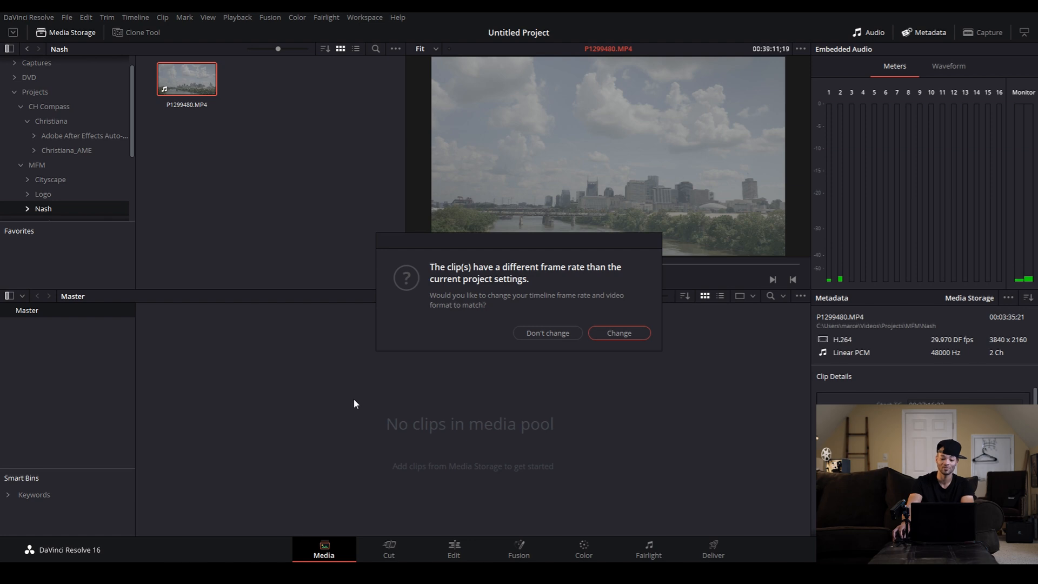
mouse_move(467, 332)
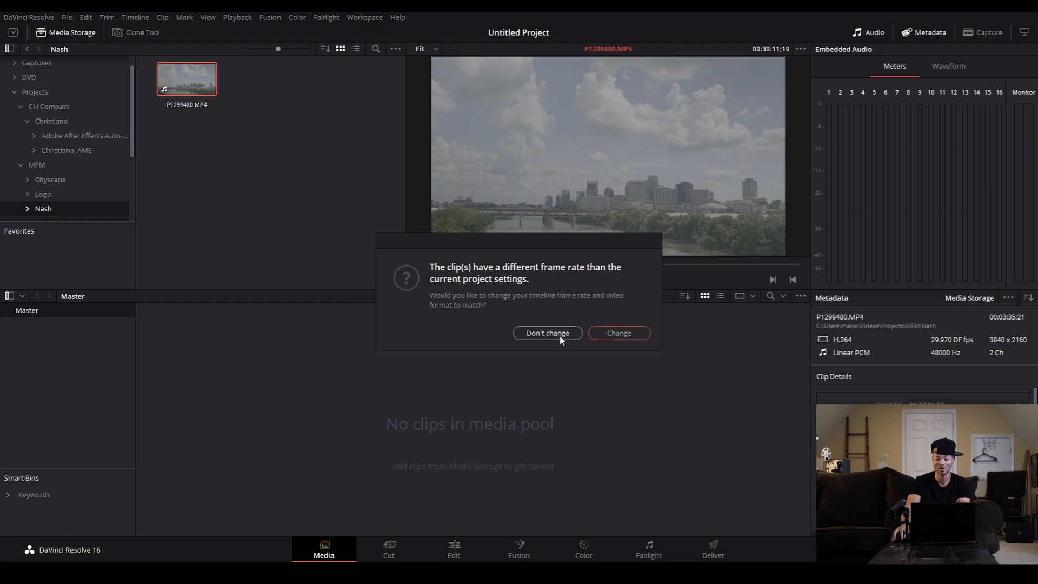
click(547, 333)
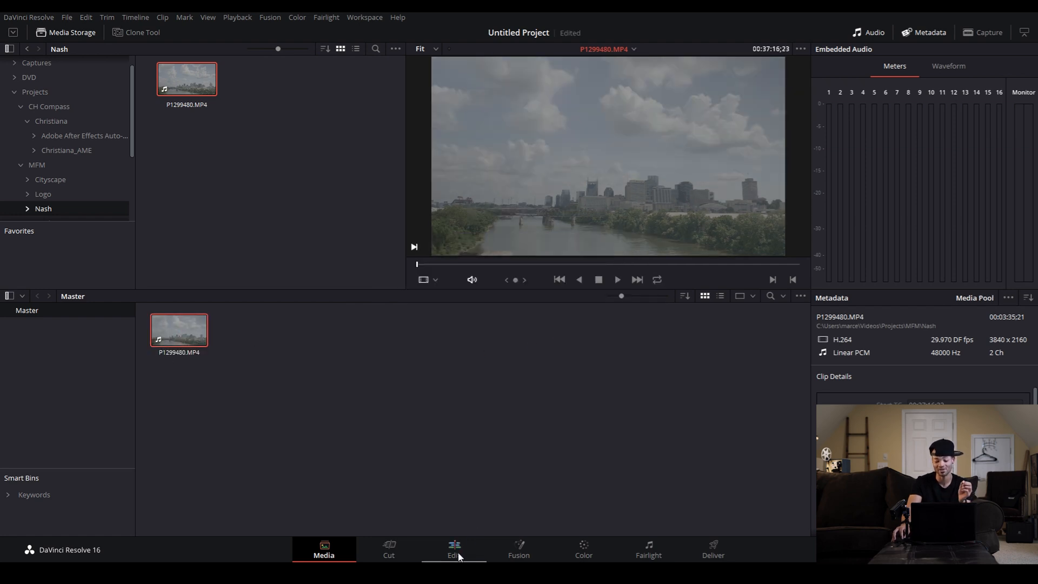
Step: On the Edit page, load the skyline clip in the source viewer and scrub through it
click(454, 550)
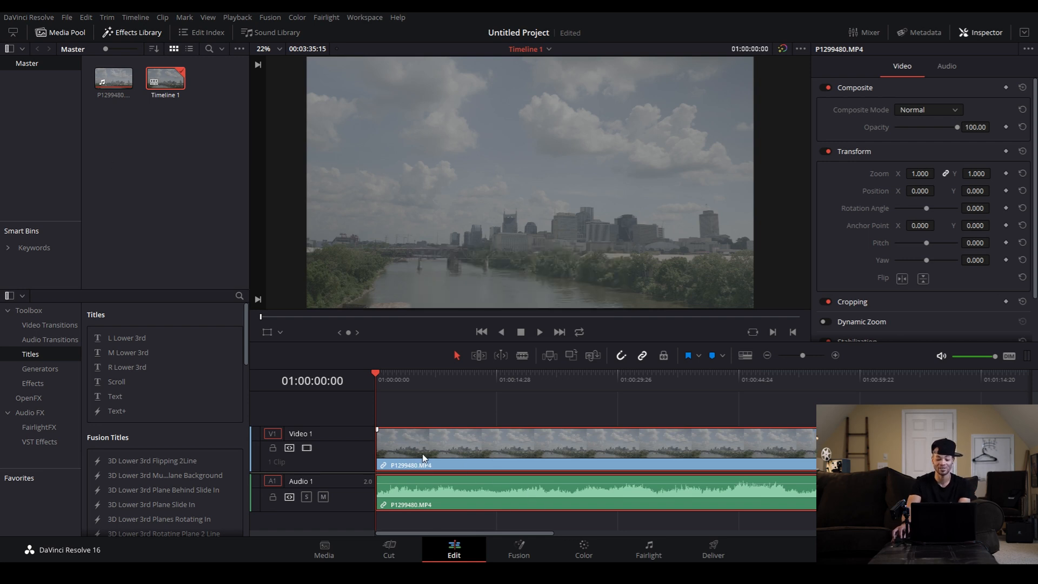
mouse_move(99, 221)
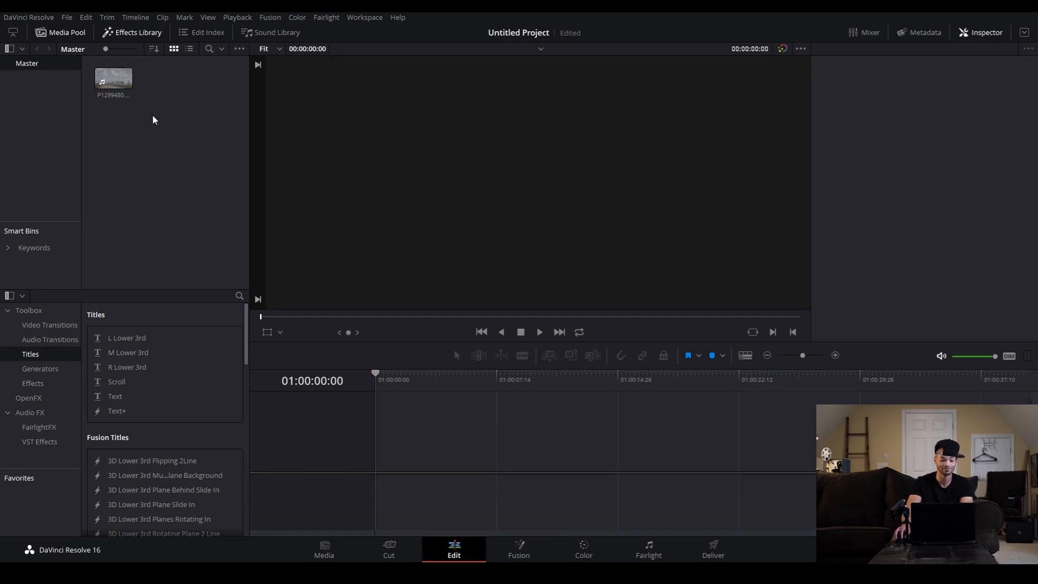
click(113, 78)
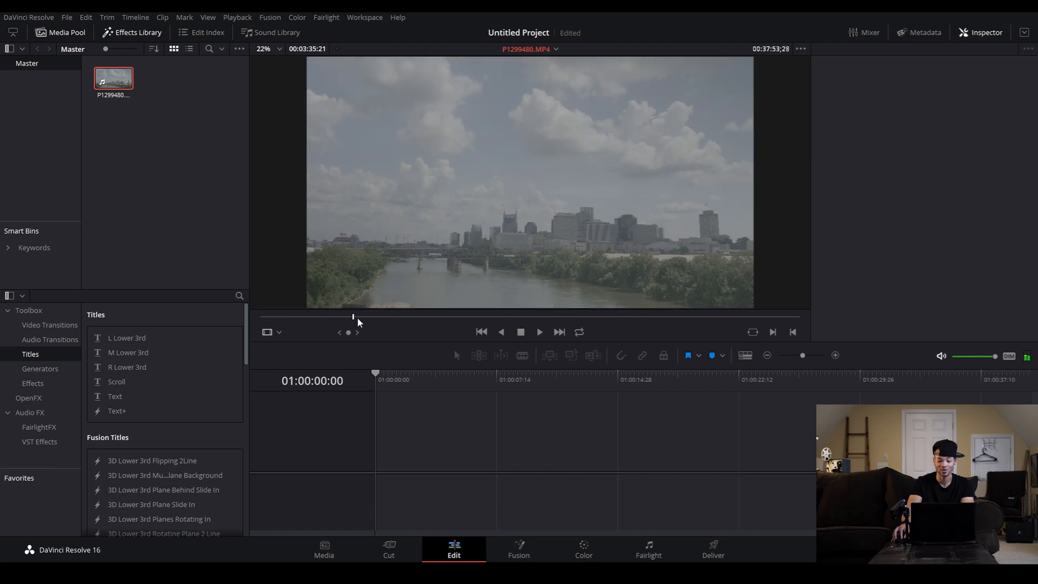
drag(353, 317, 421, 317)
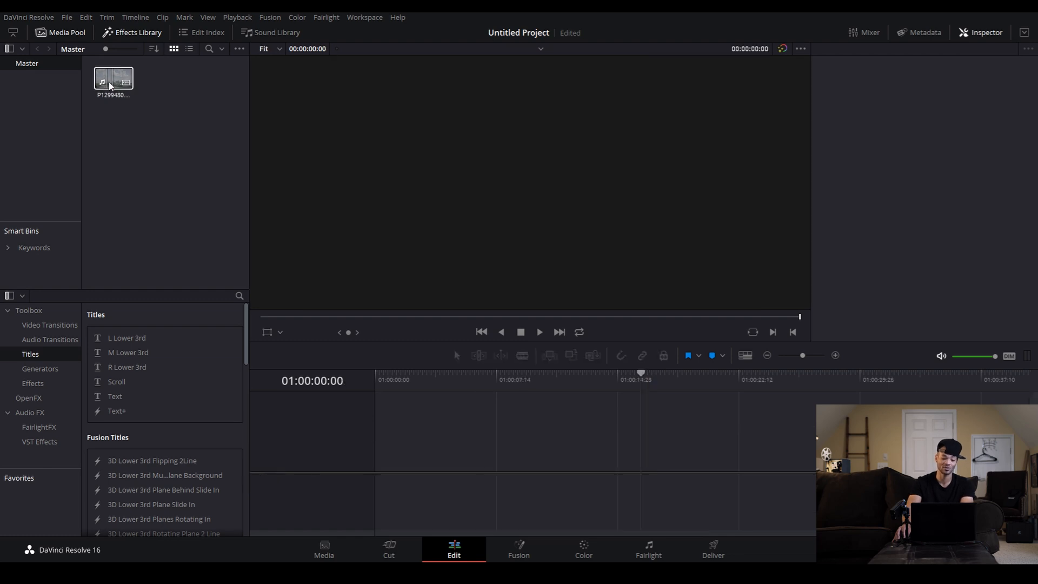
Step: Create a new timeline named 'DT Nashville' from the pool clip
right_click(111, 79)
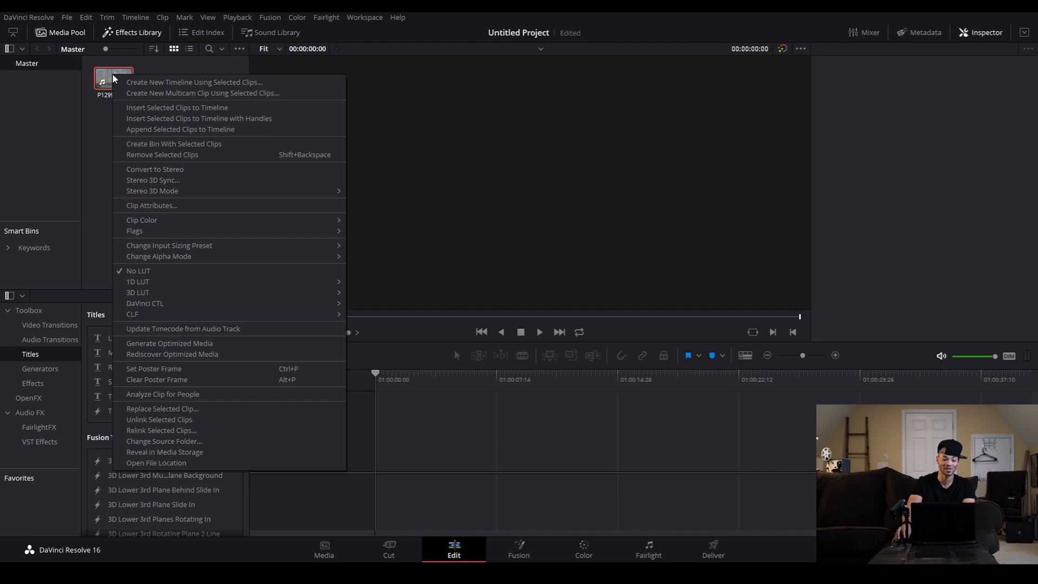
mouse_move(182, 86)
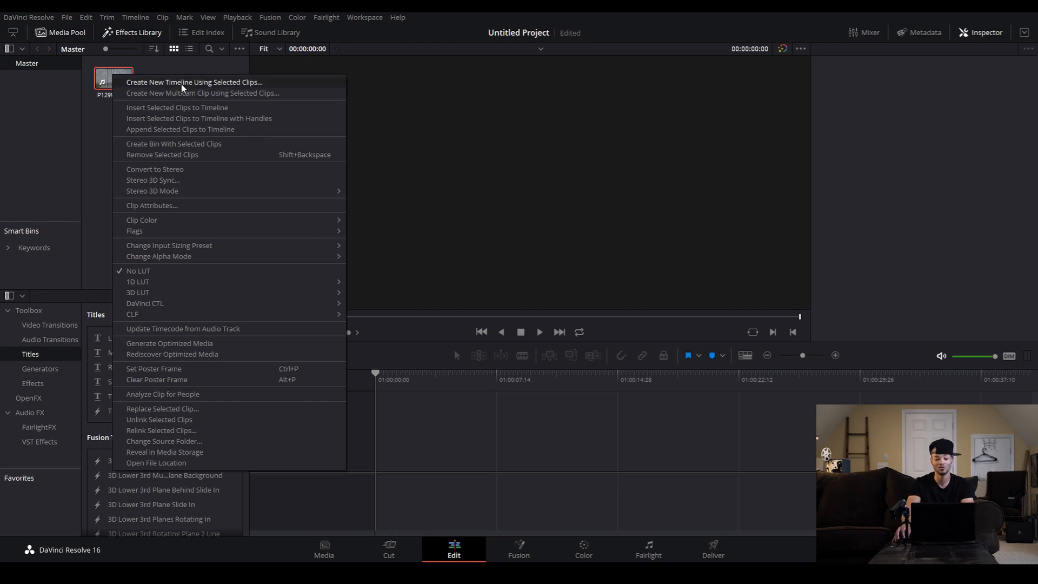
click(197, 82)
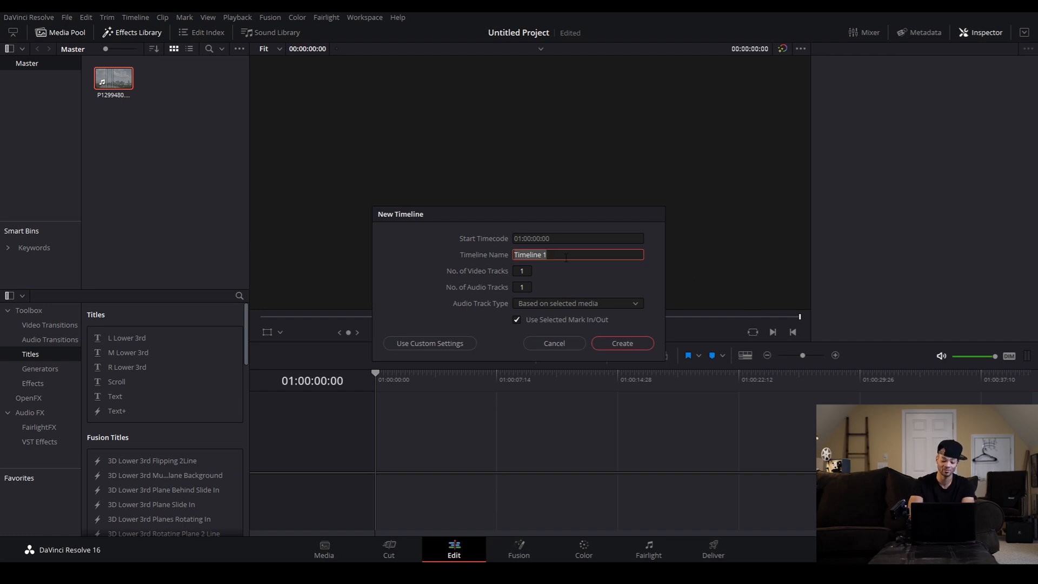
text(D)
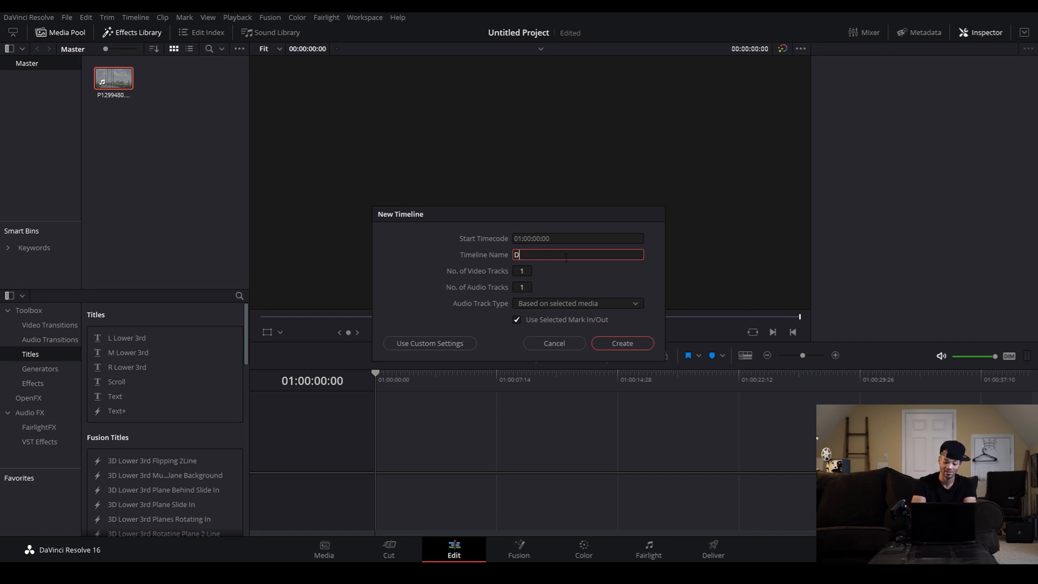
text(T Na)
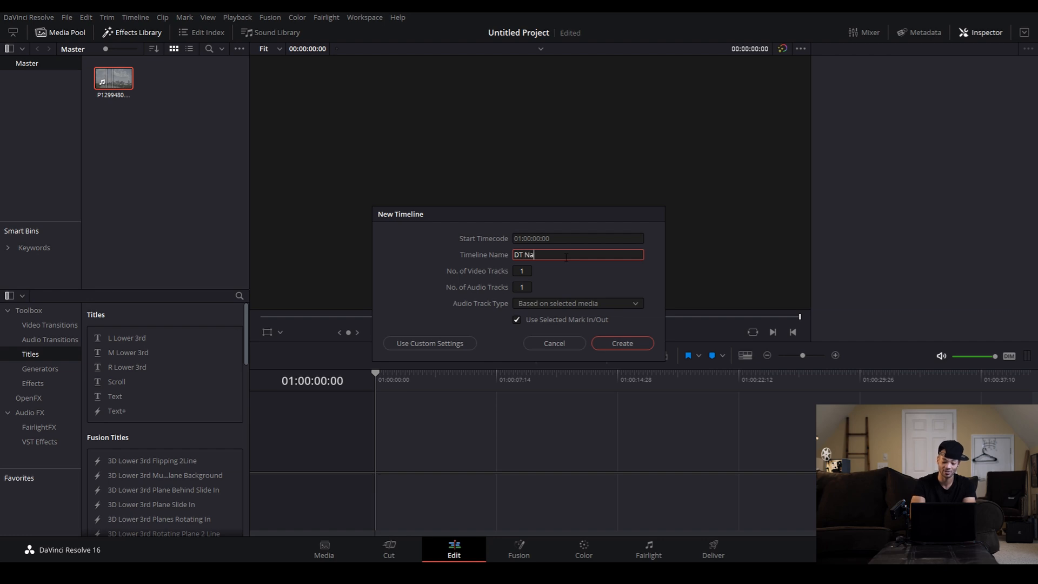
text(shville)
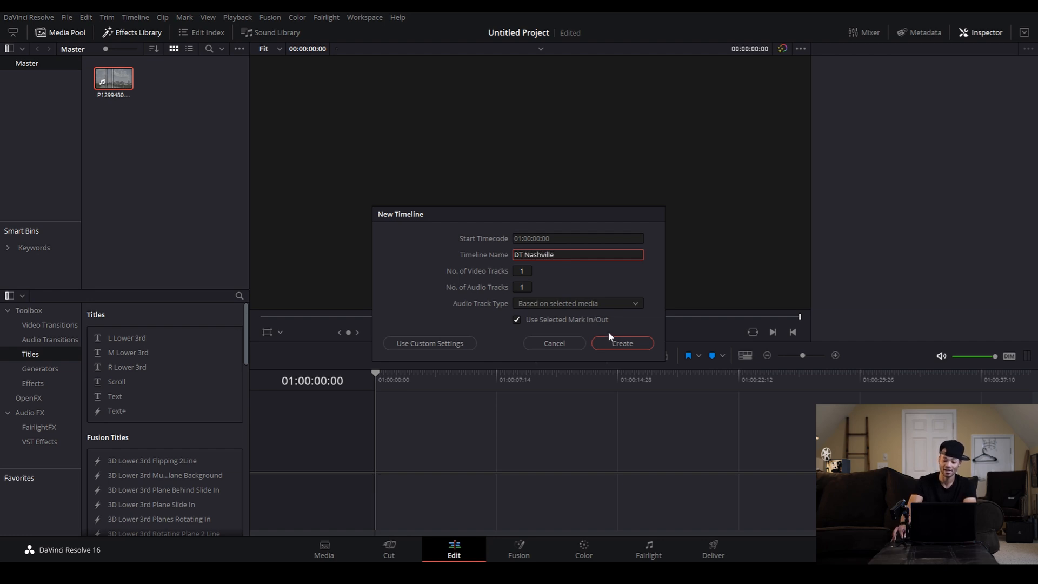
click(623, 344)
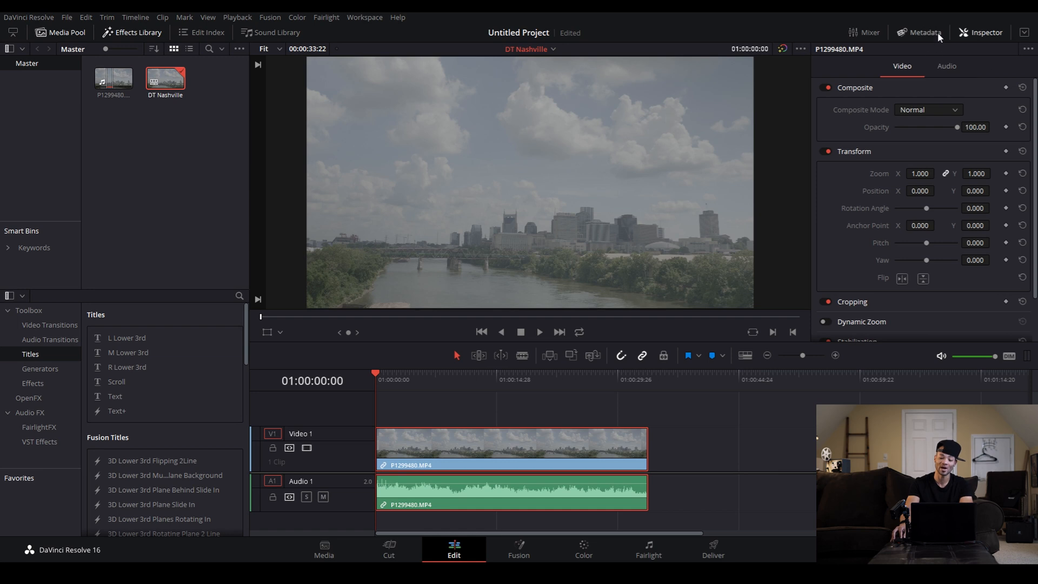
click(925, 31)
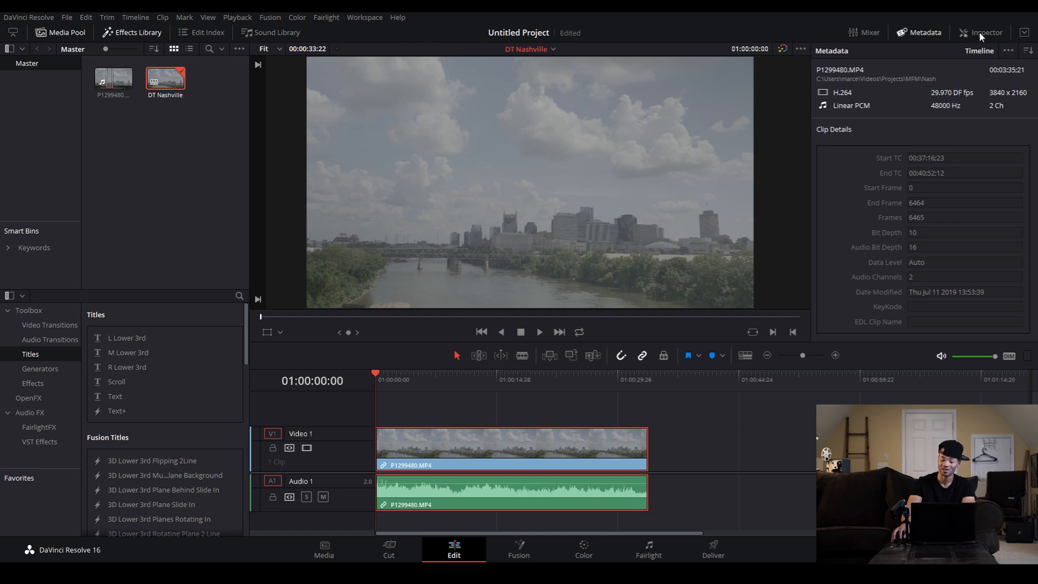
click(982, 31)
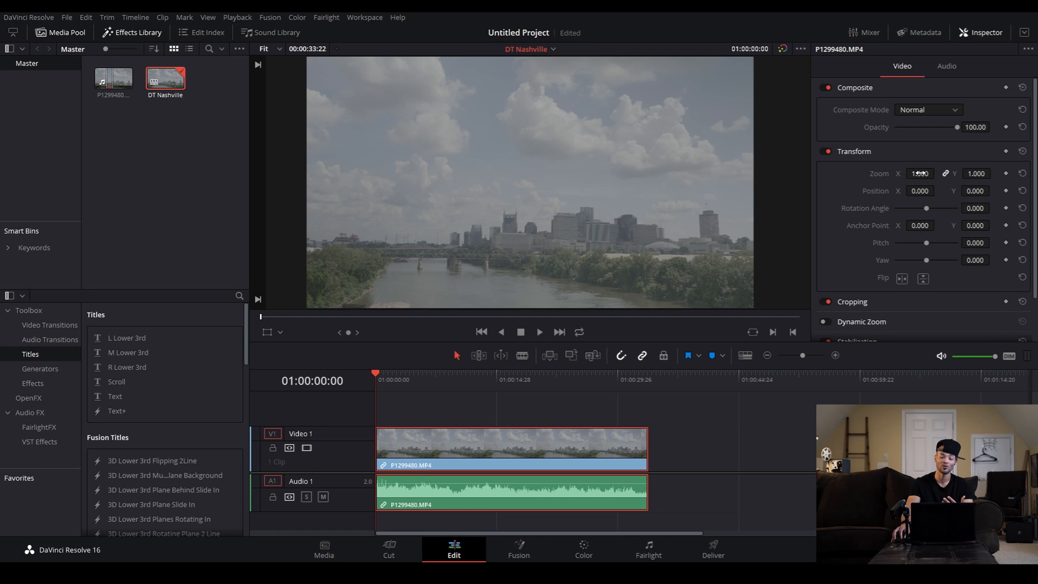
text(1.320)
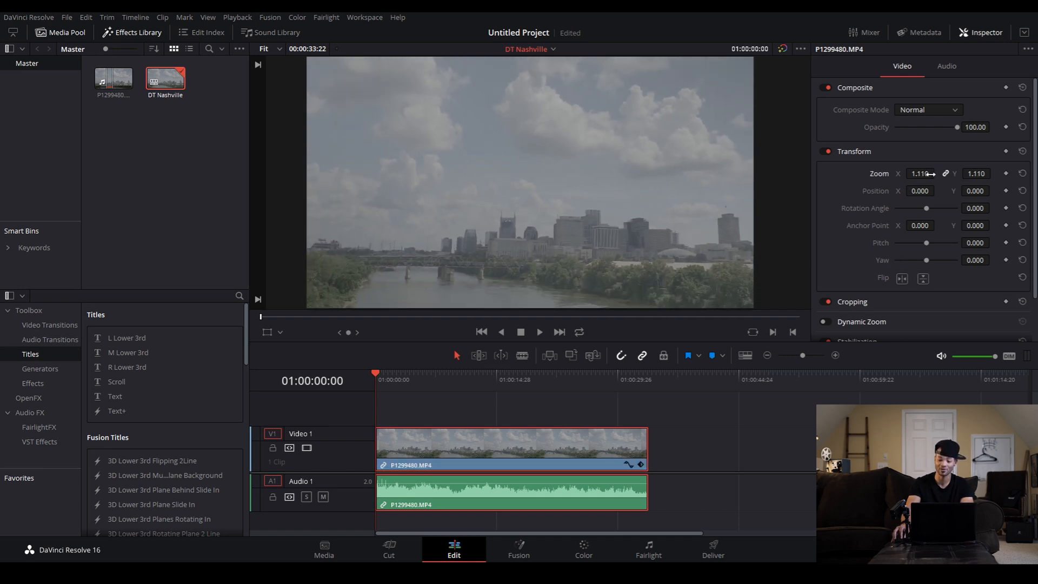
click(1021, 173)
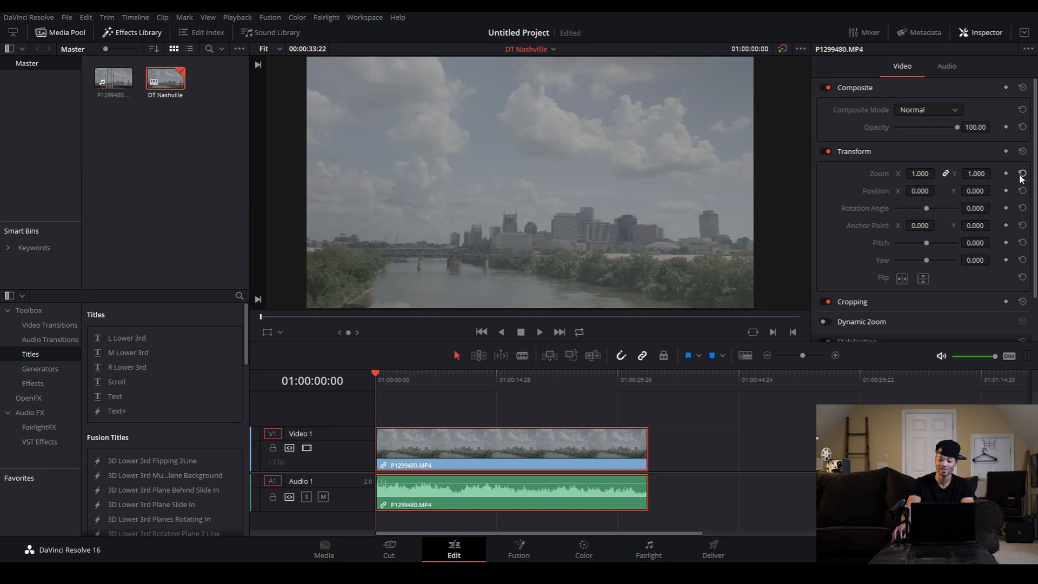
scroll(down, 3)
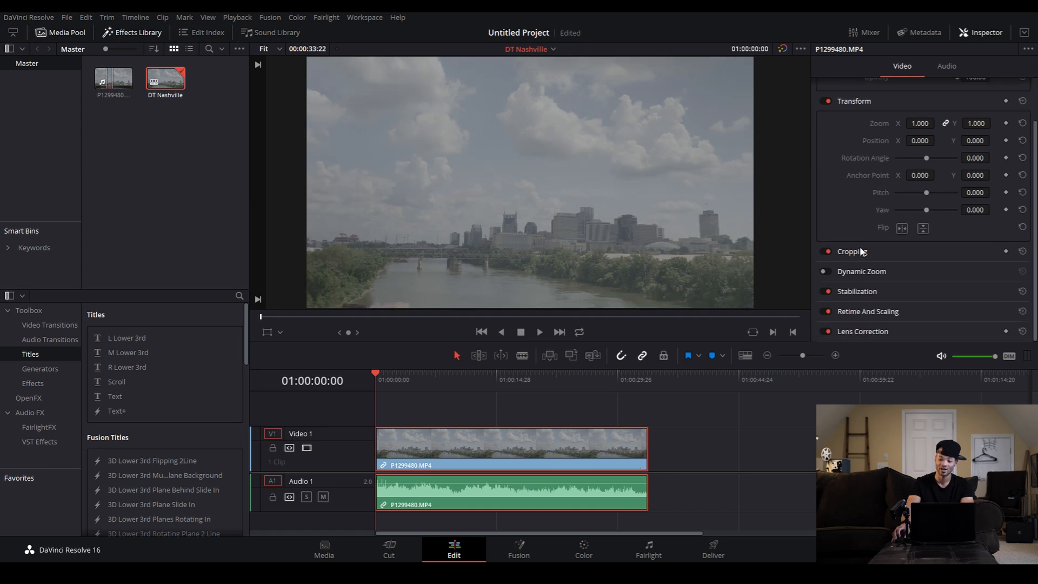
mouse_move(958, 147)
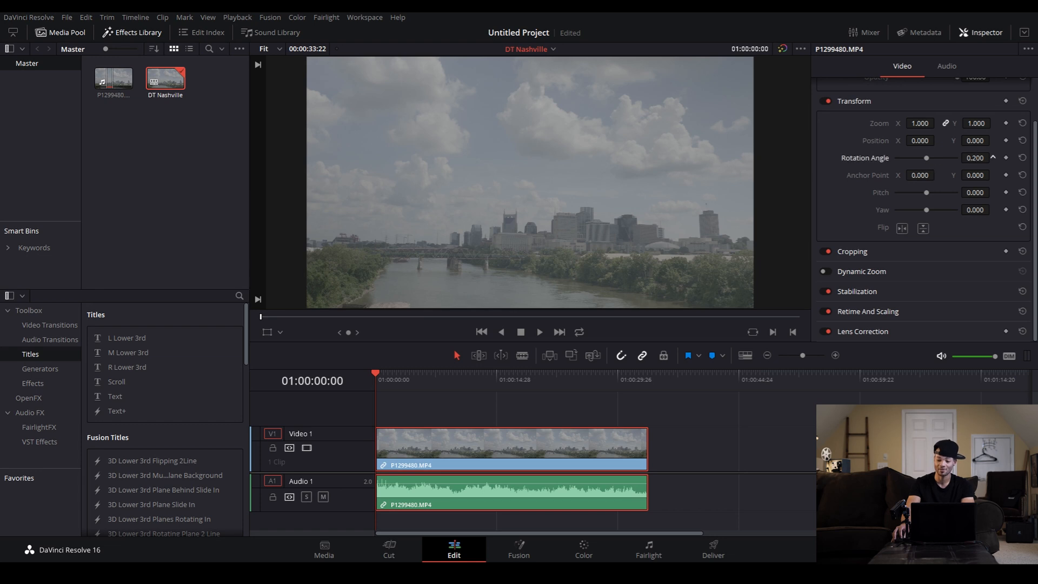
click(1021, 158)
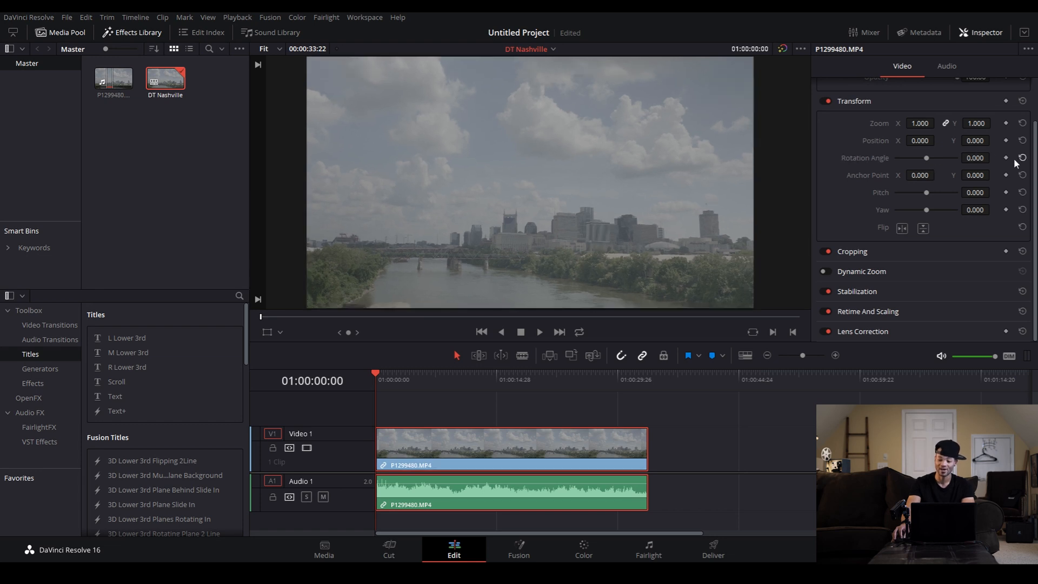
mouse_move(976, 205)
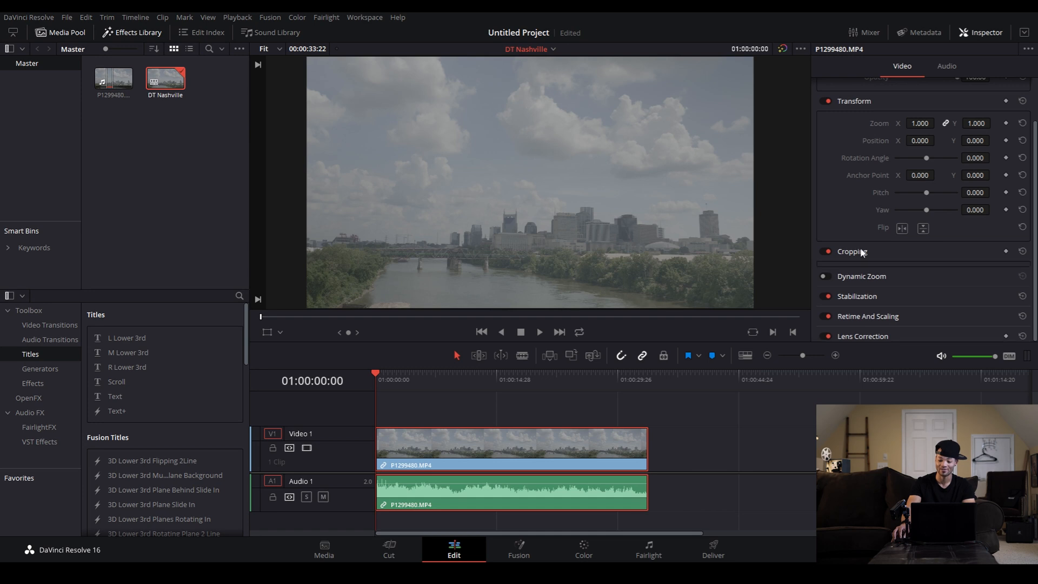
click(852, 251)
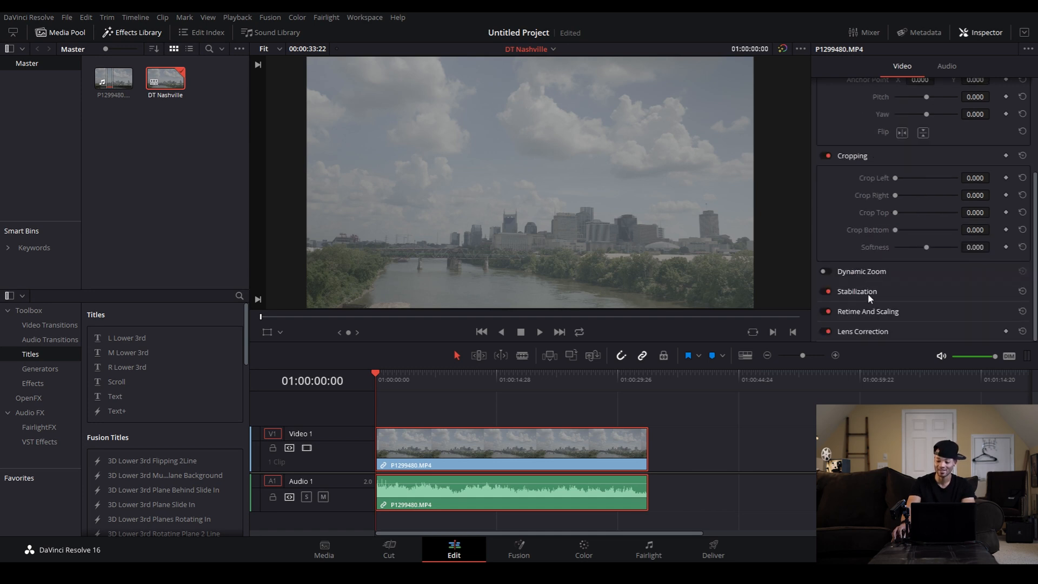
click(868, 311)
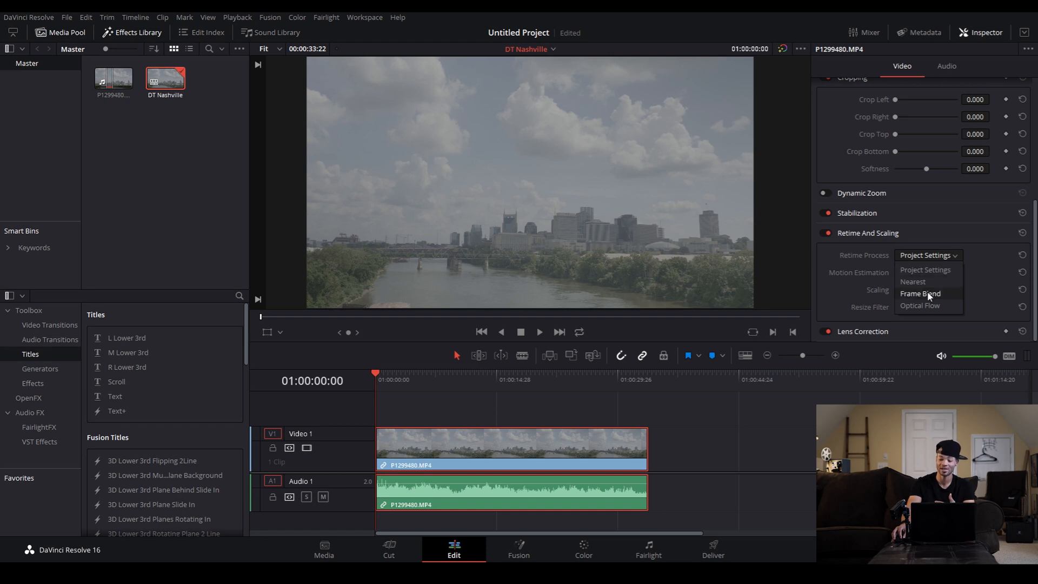
click(928, 255)
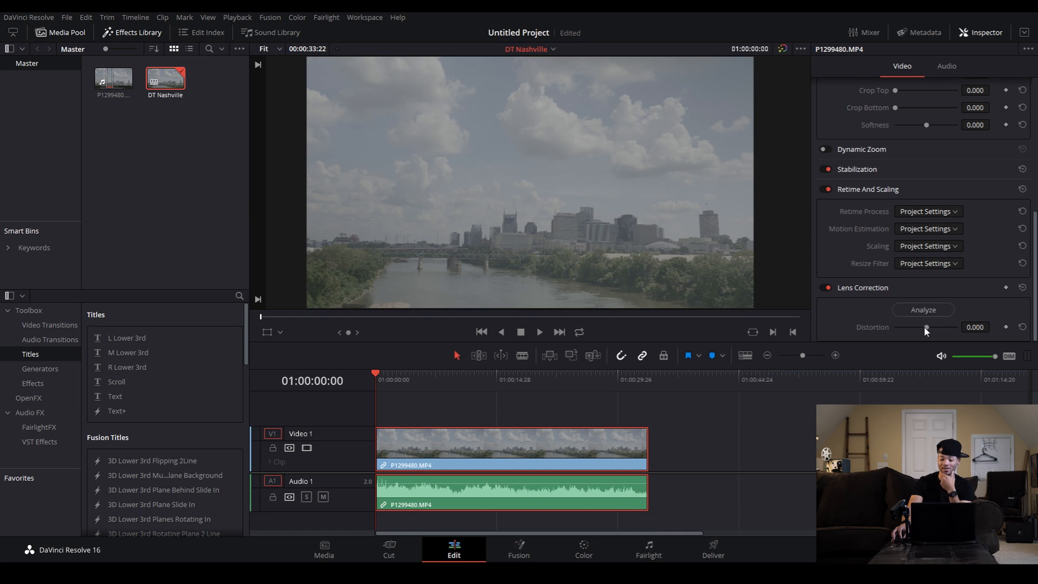
drag(927, 327, 923, 327)
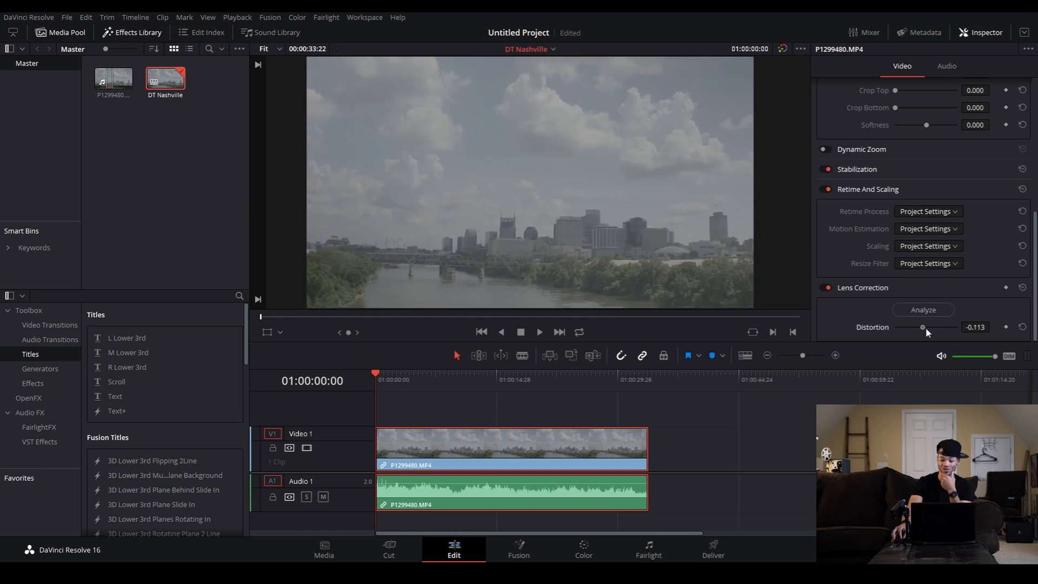
drag(921, 326, 926, 327)
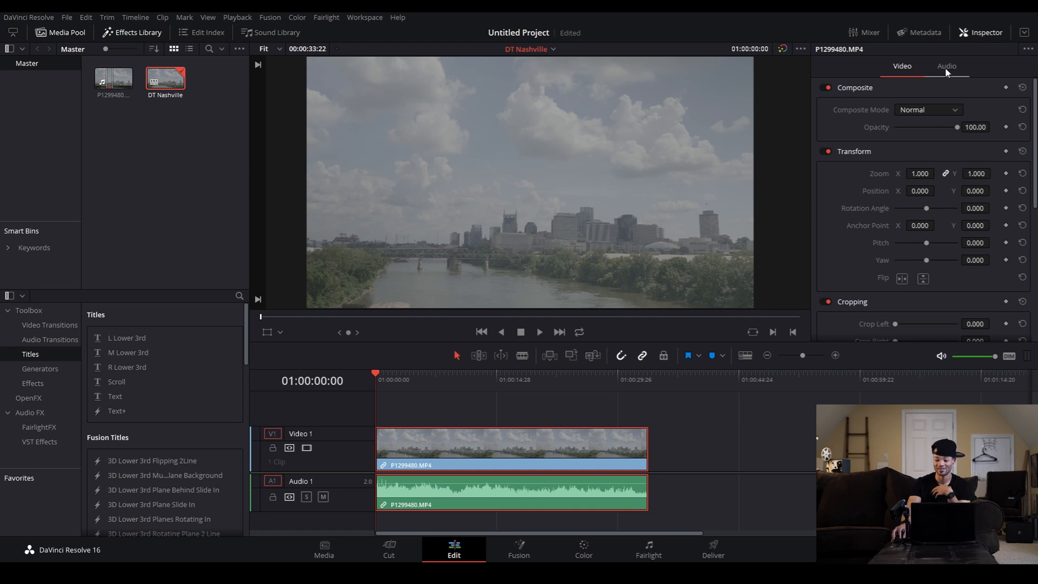
Step: Show the clip's audio properties, enable Clip Equalizer and dip a mid band downward
click(947, 66)
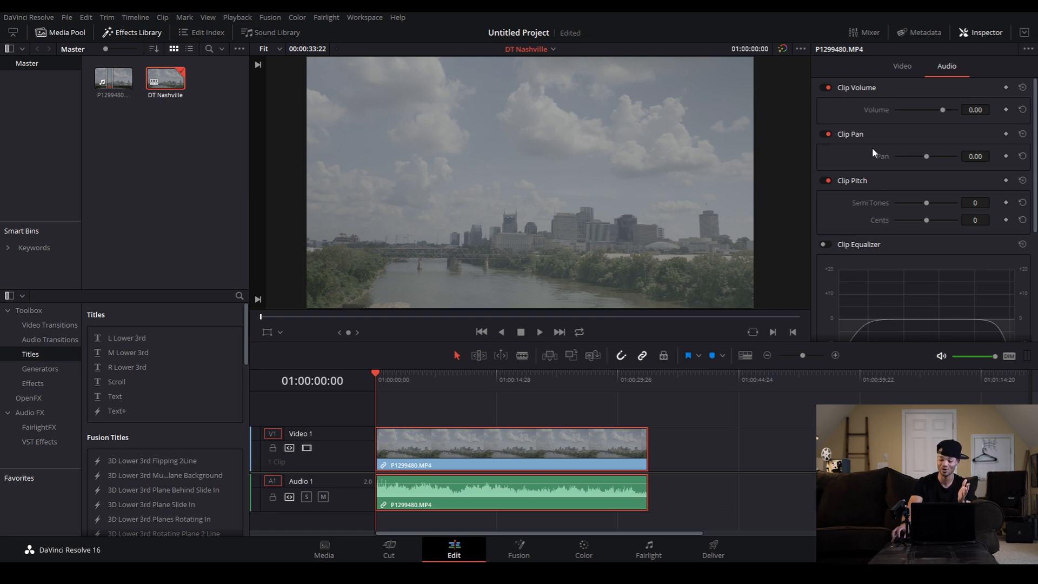
click(902, 66)
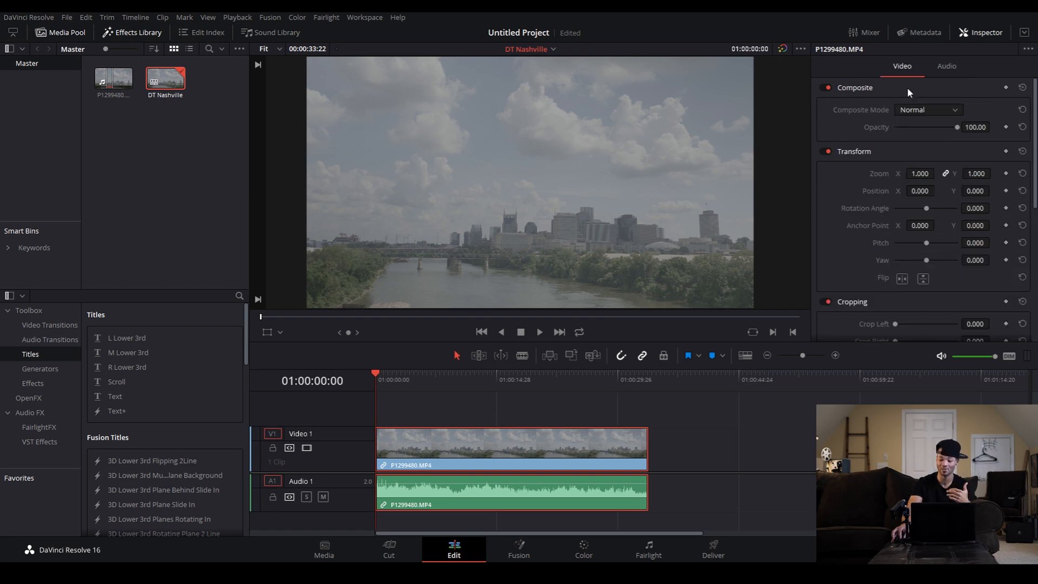
click(947, 66)
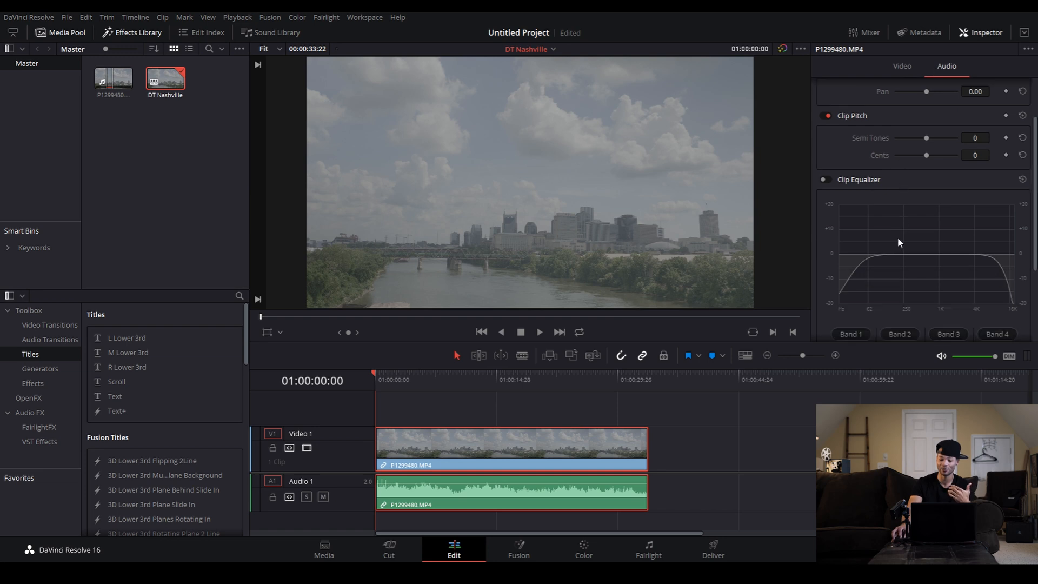
click(827, 180)
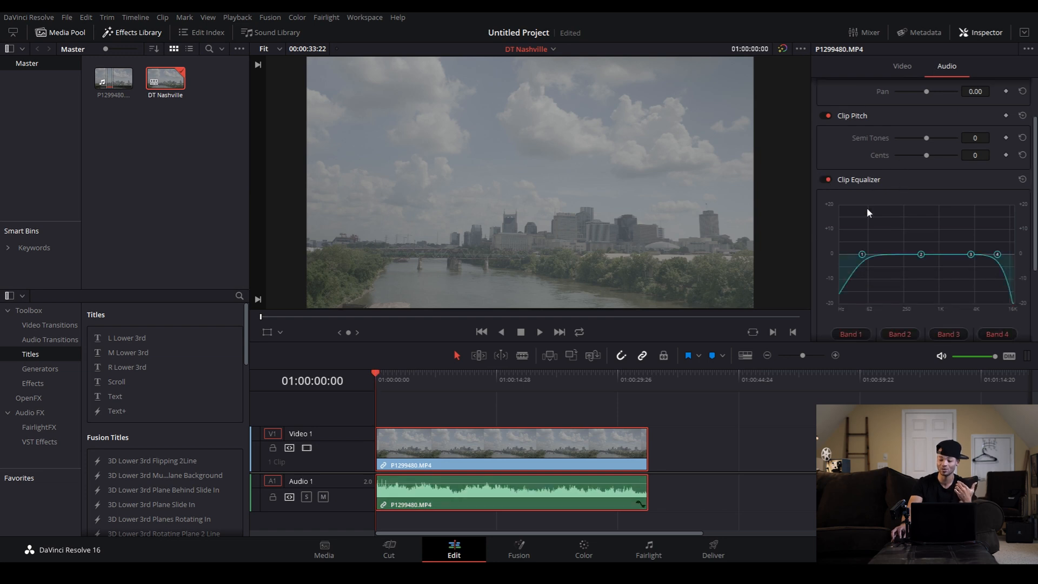
drag(921, 255, 933, 278)
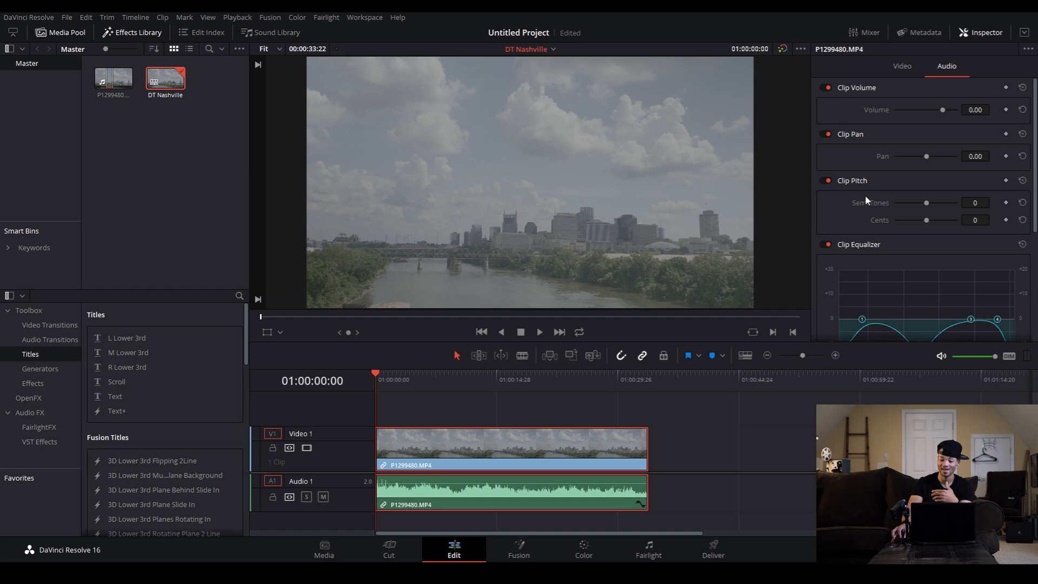
mouse_move(909, 181)
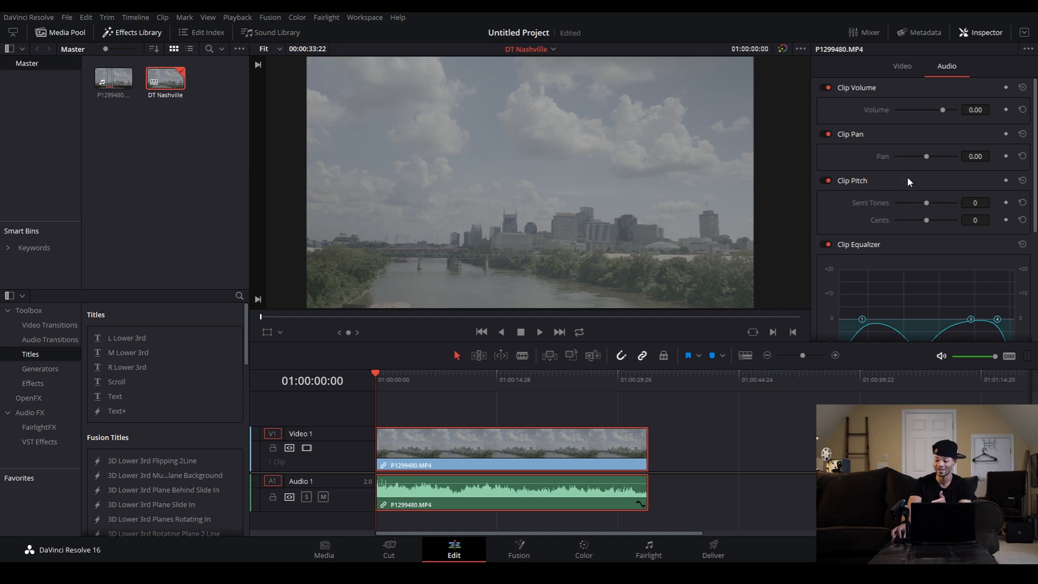